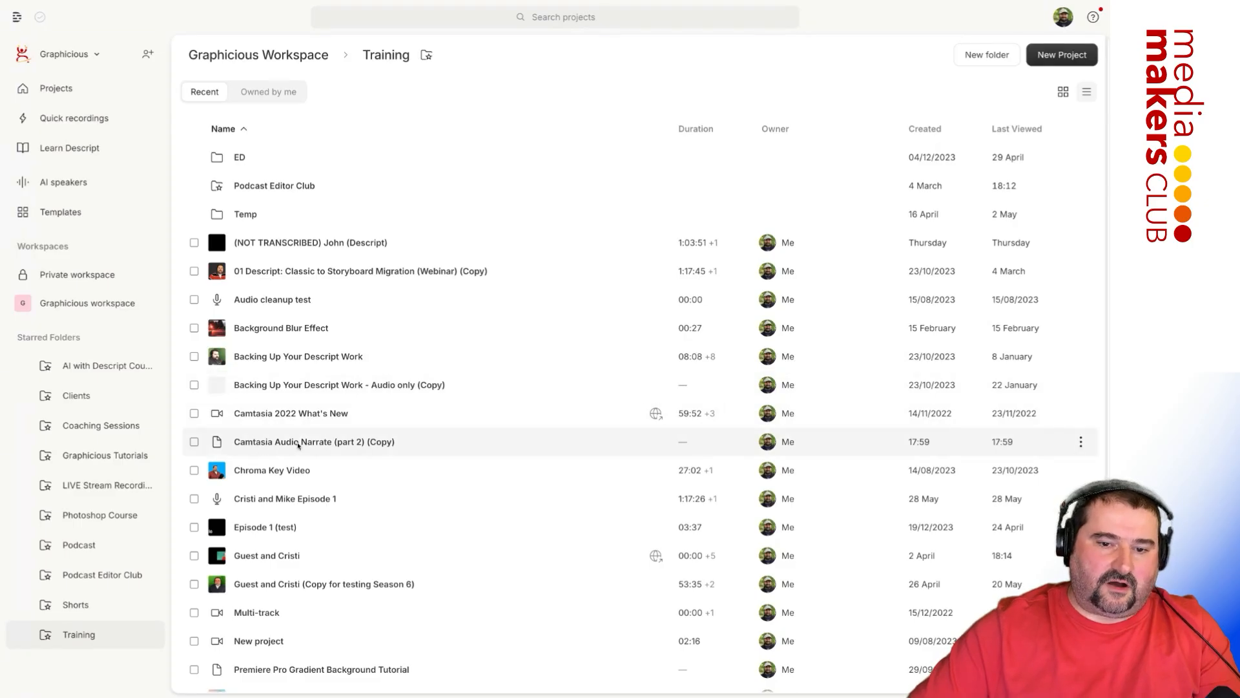
Open the Camtasia Audio Narrate (part 2) (Copy) project and expand its Recordings list.
{"action": "double_click", "coordinate": [314, 441]}
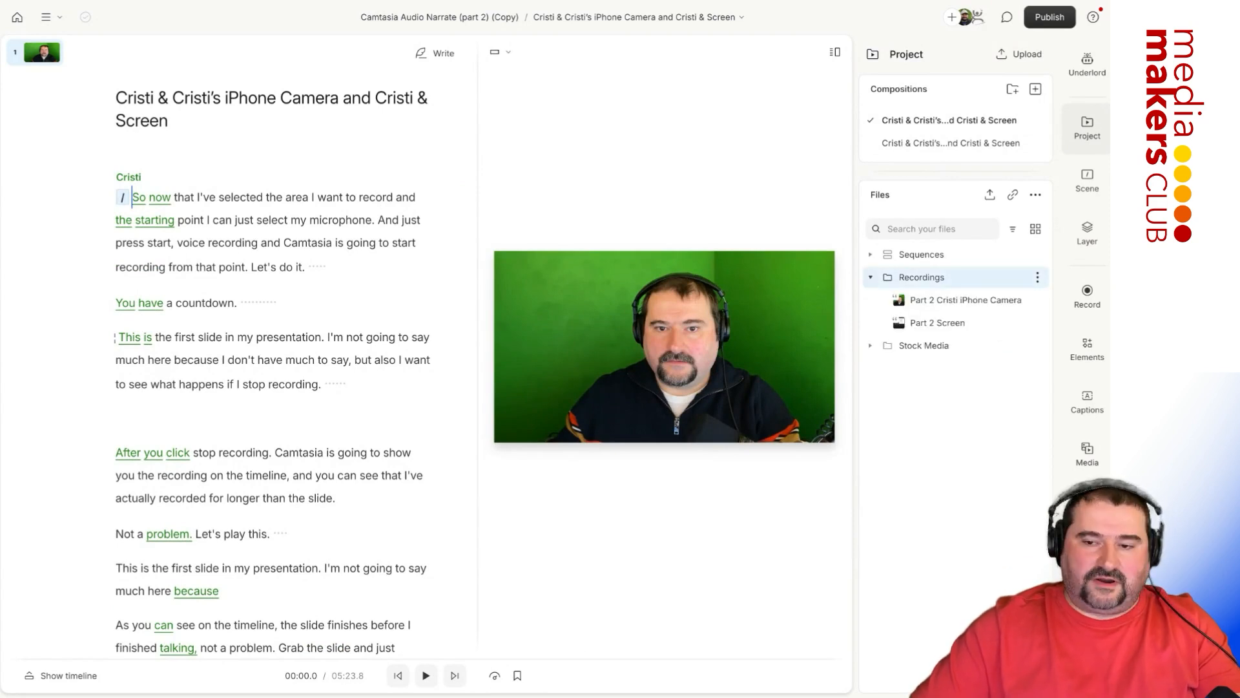
{"action": "left_click", "coordinate": [937, 322]}
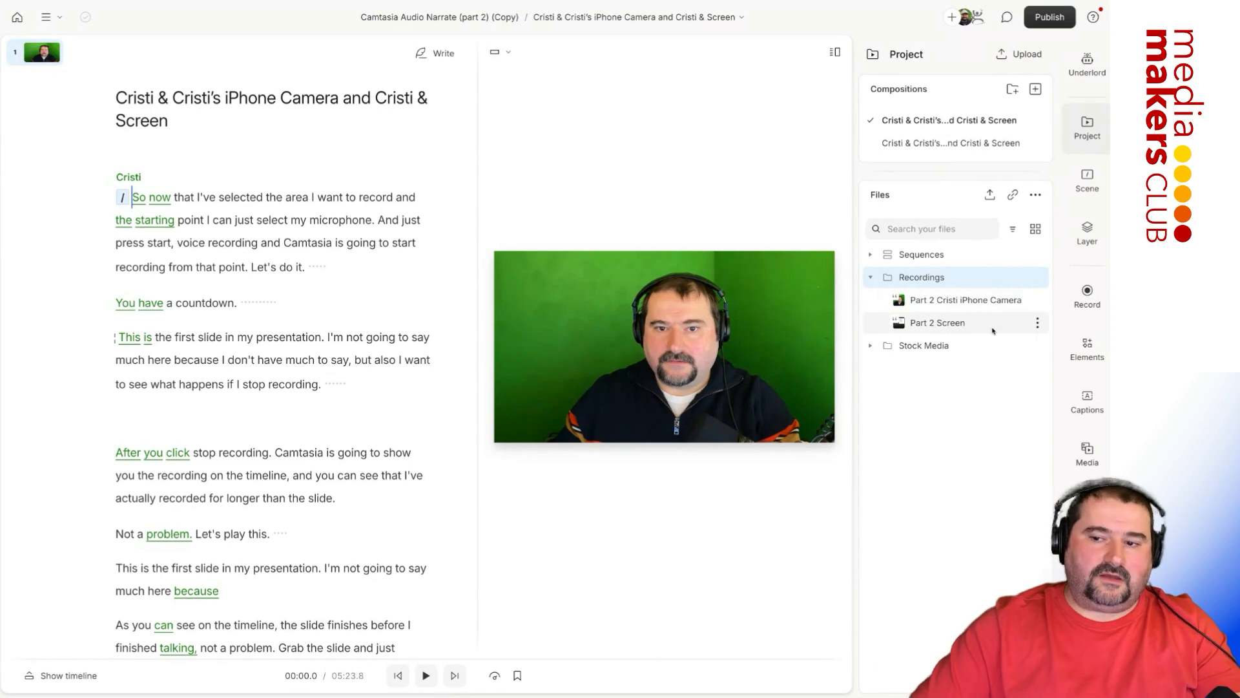
{"action": "left_click", "coordinate": [937, 322]}
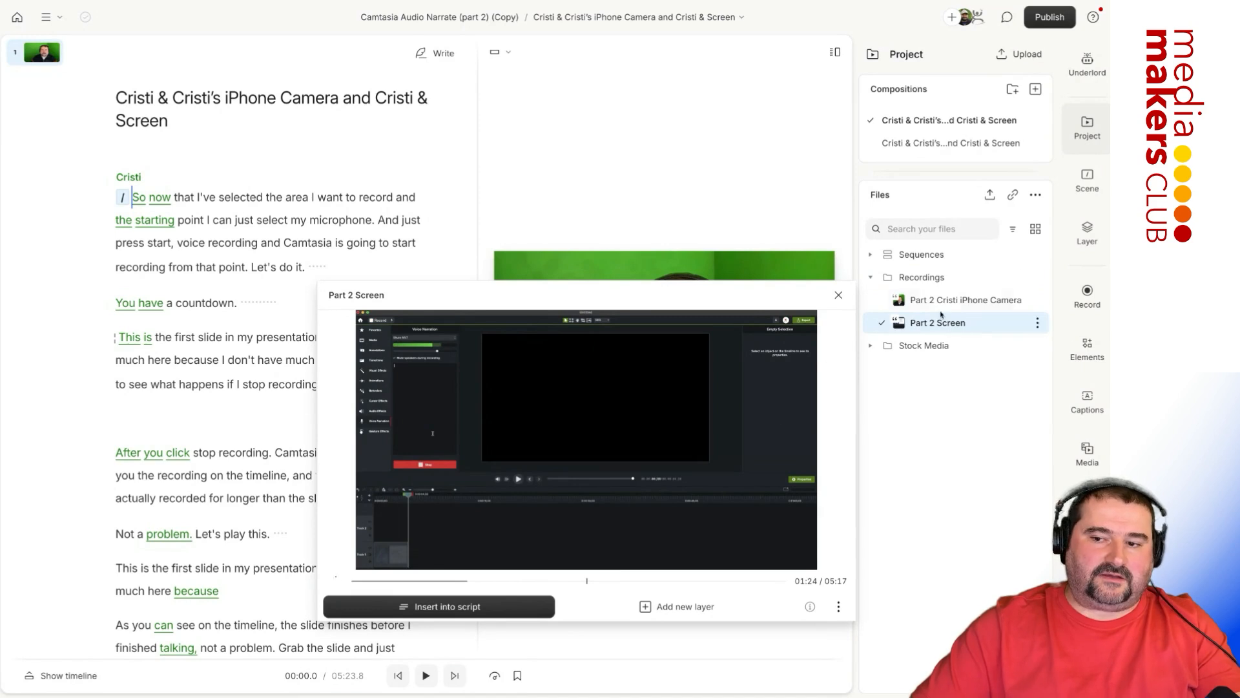
{"action": "left_click", "coordinate": [965, 300]}
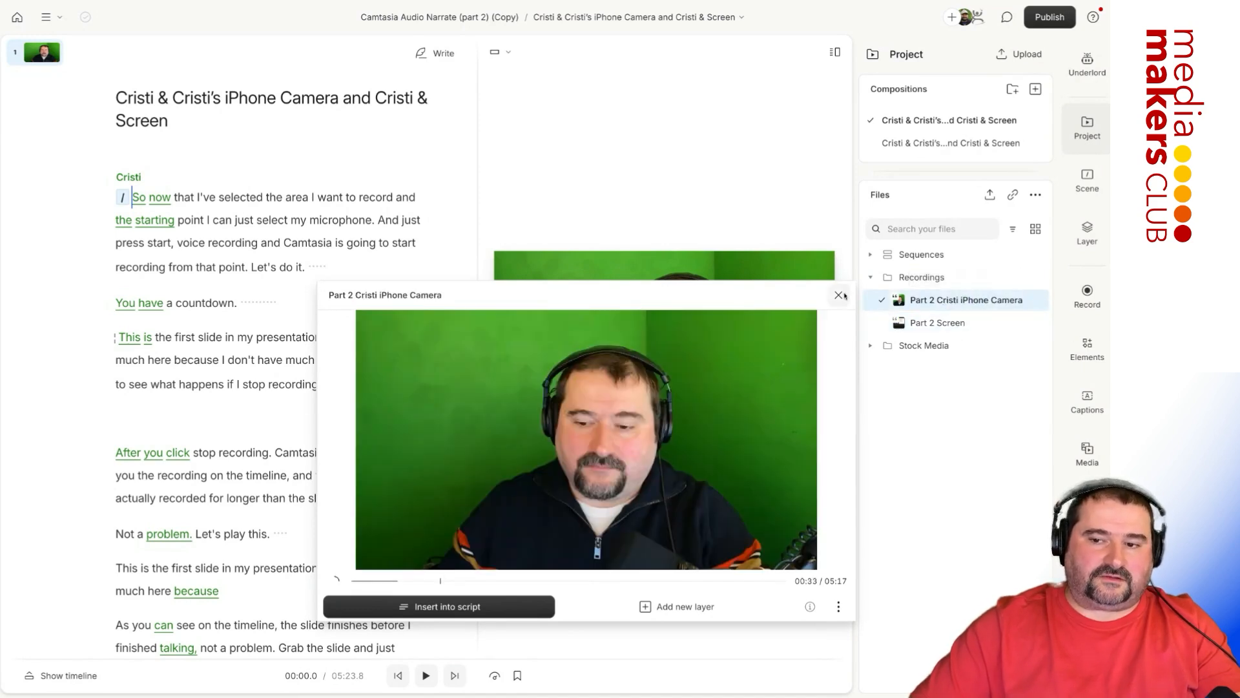
{"action": "left_click", "coordinate": [838, 295]}
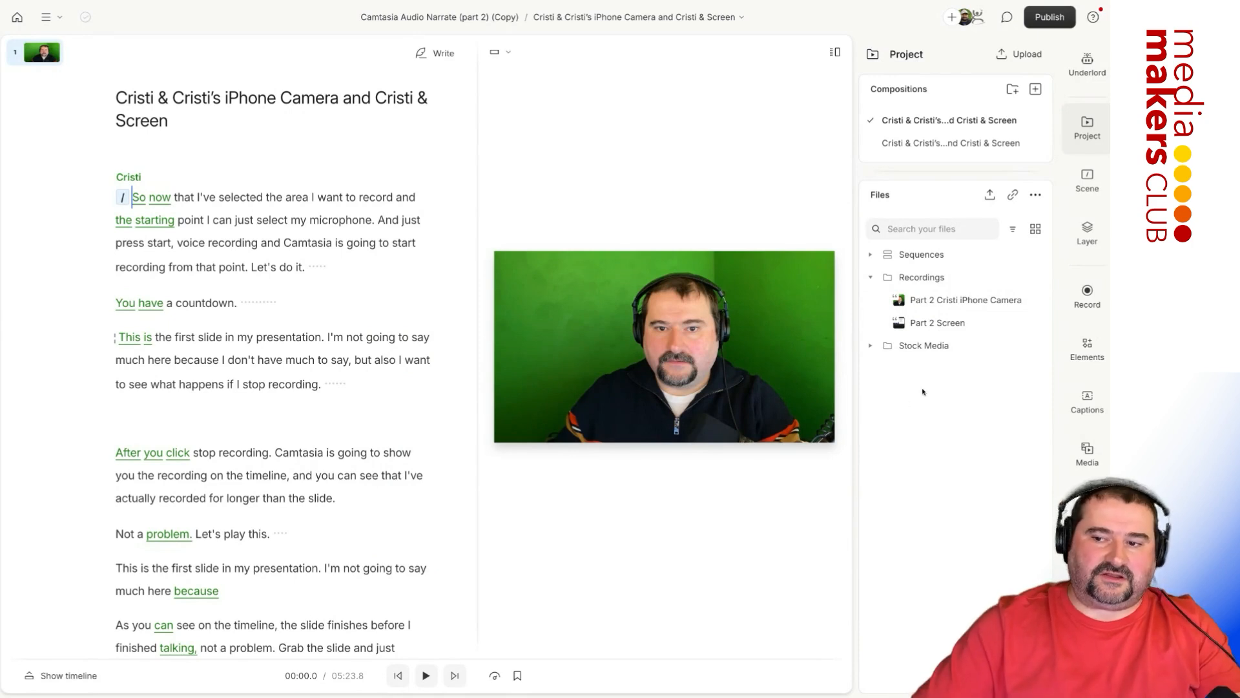
Check the Record panel, return to Project files and expand the Sequences folder.
{"action": "left_click", "coordinate": [1087, 295]}
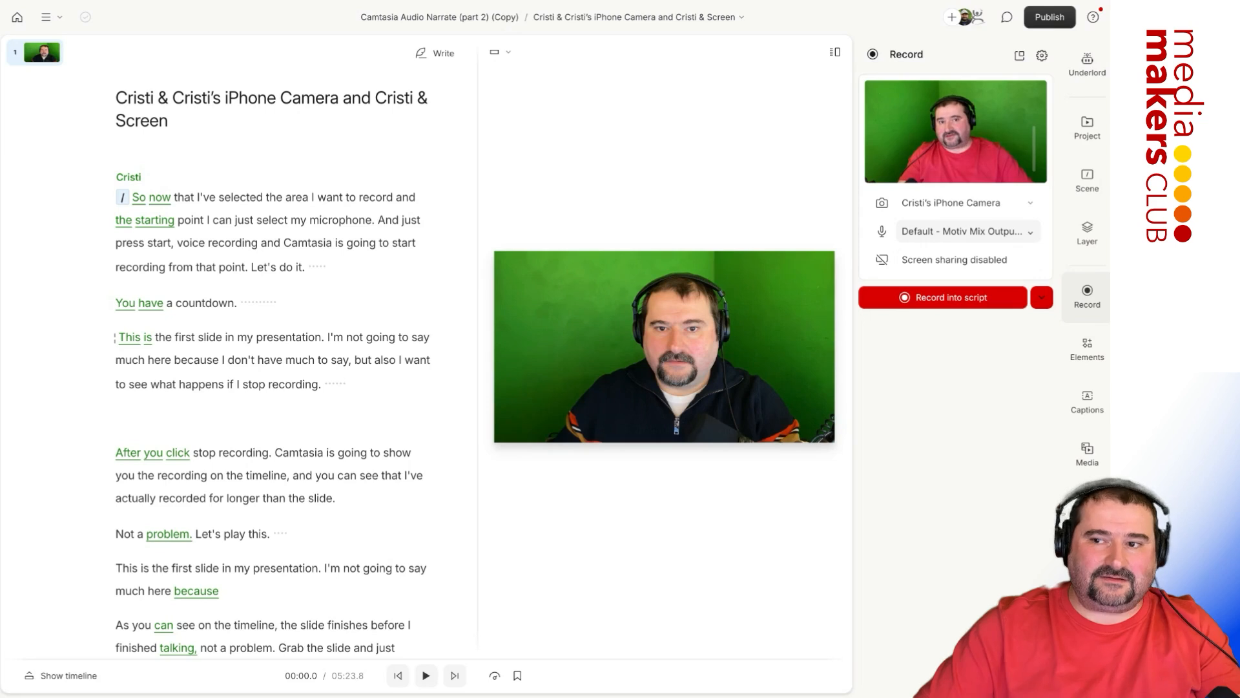
{"action": "left_click", "coordinate": [1087, 127]}
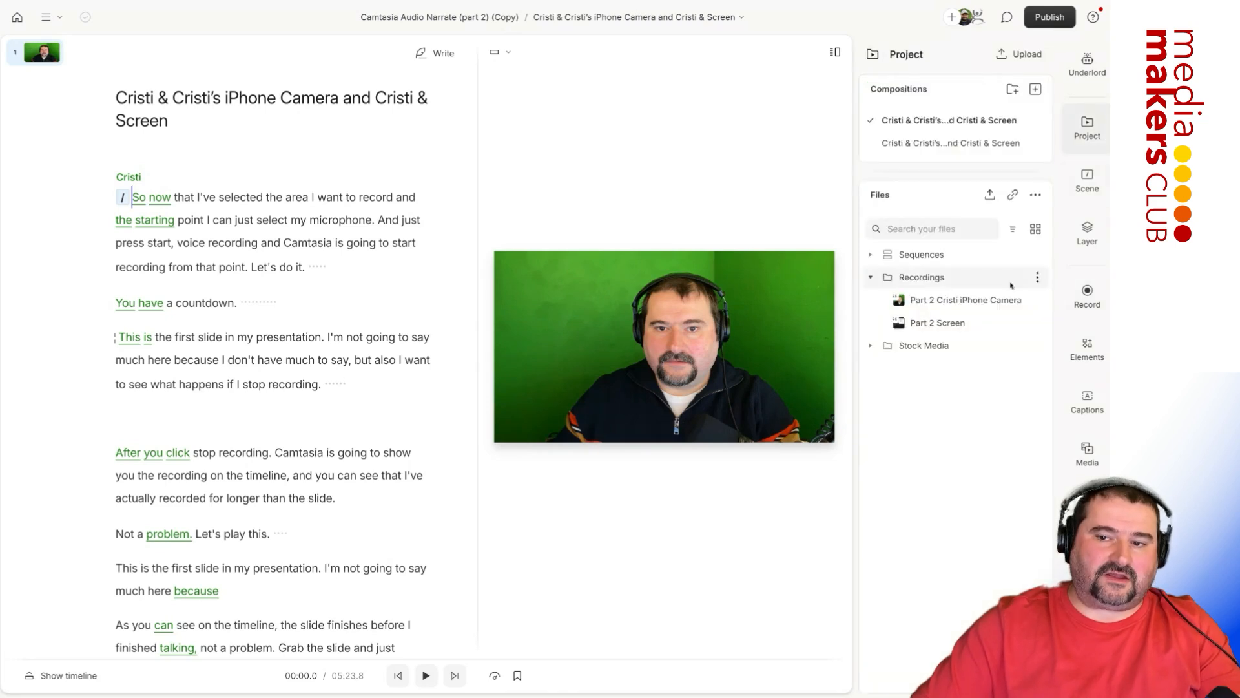
{"action": "left_click", "coordinate": [870, 253]}
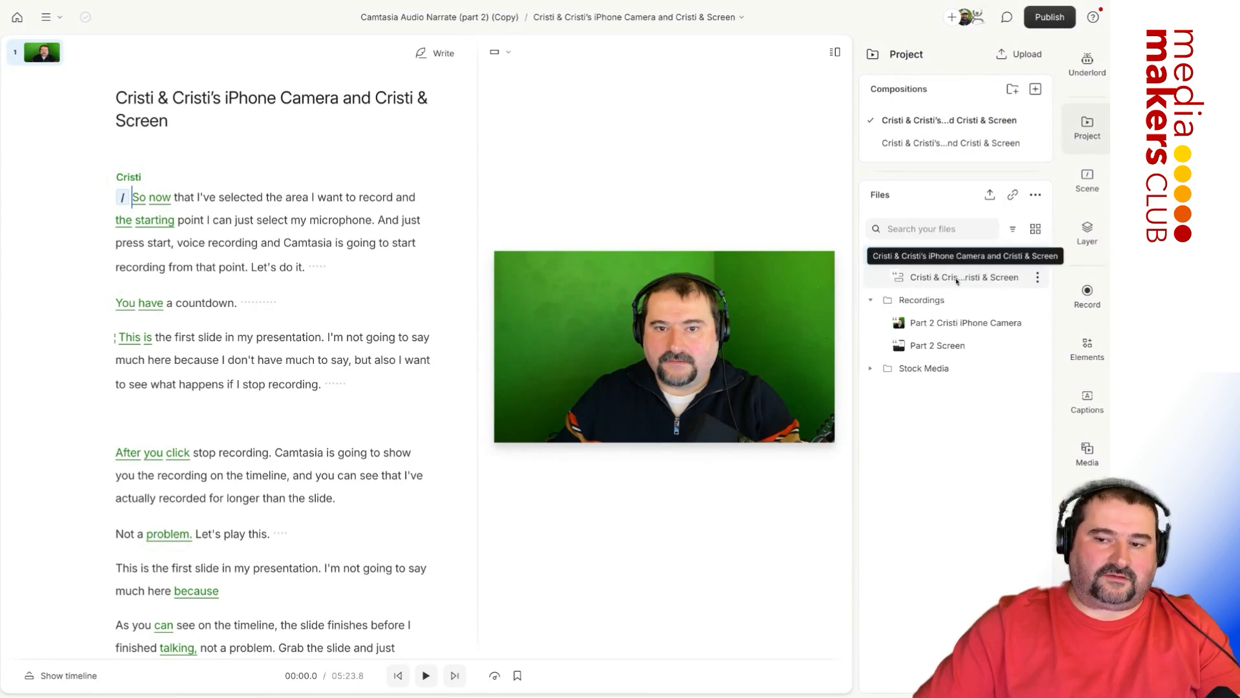
{"action": "right_click", "coordinate": [965, 277]}
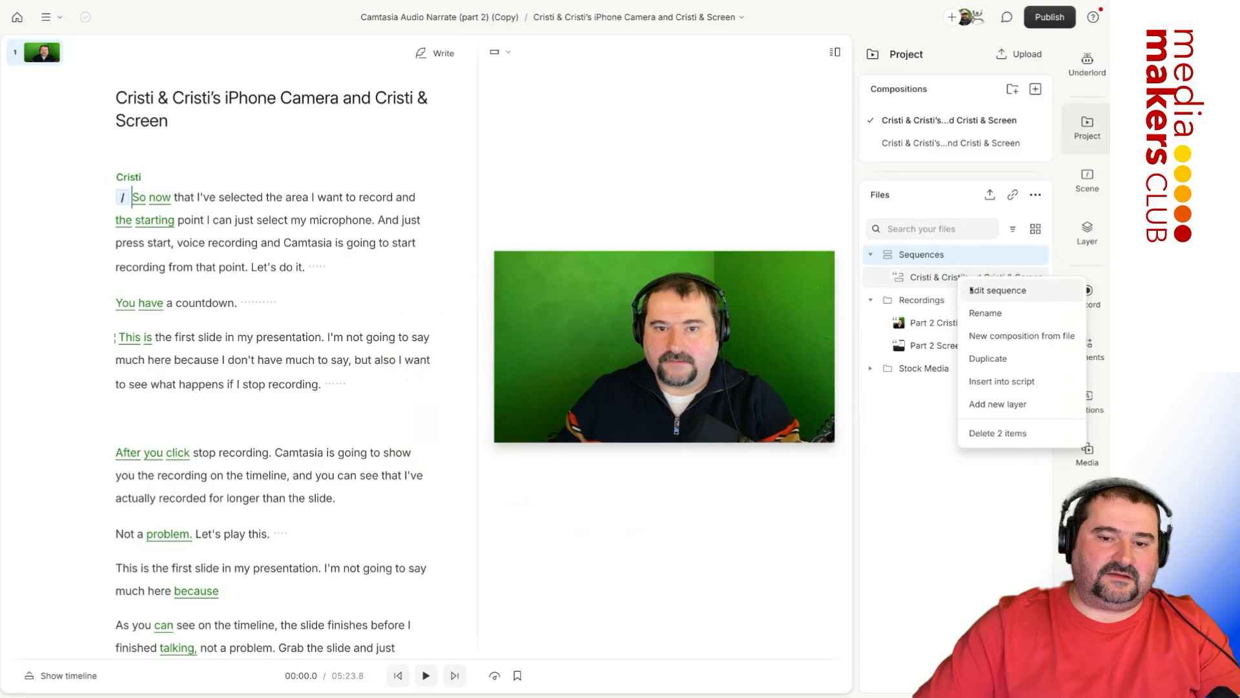
{"action": "left_click", "coordinate": [998, 289]}
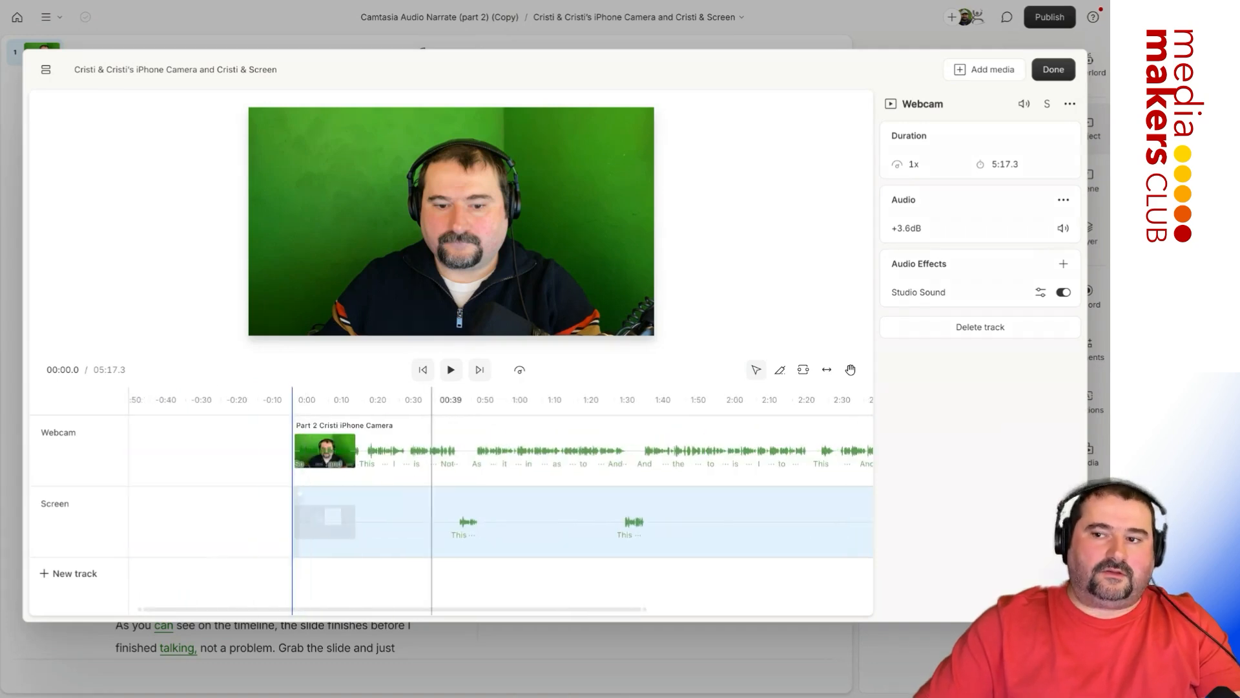
{"action": "left_click", "coordinate": [1053, 69]}
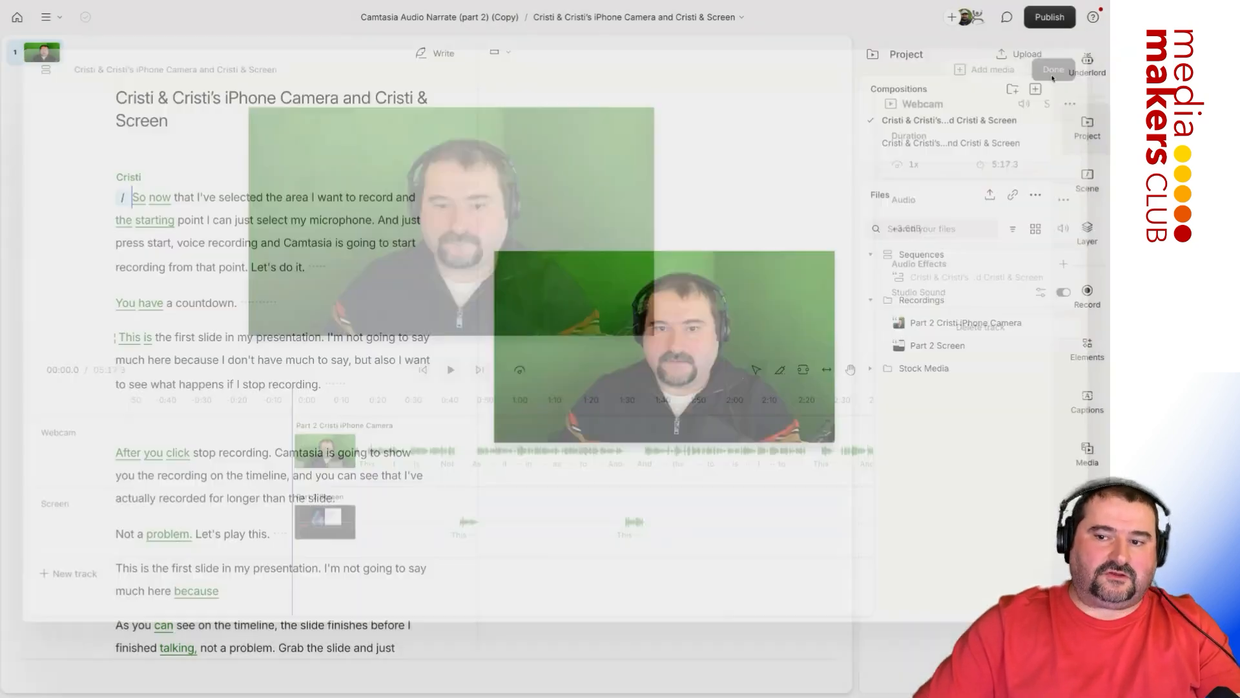
{"action": "left_click", "coordinate": [1053, 70]}
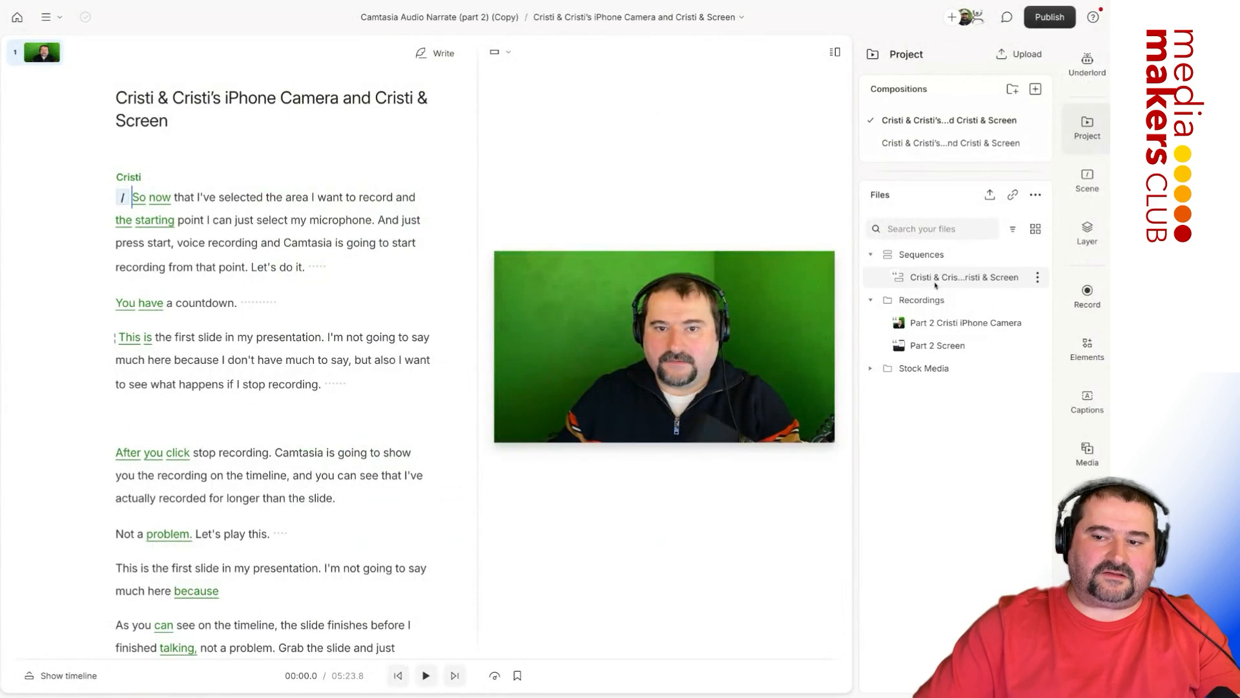
Rename the combined sequence 'Both tracks' and open it as the composition to edit.
{"action": "double_click", "coordinate": [964, 278]}
{"action": "type", "text": "Both tracks"}
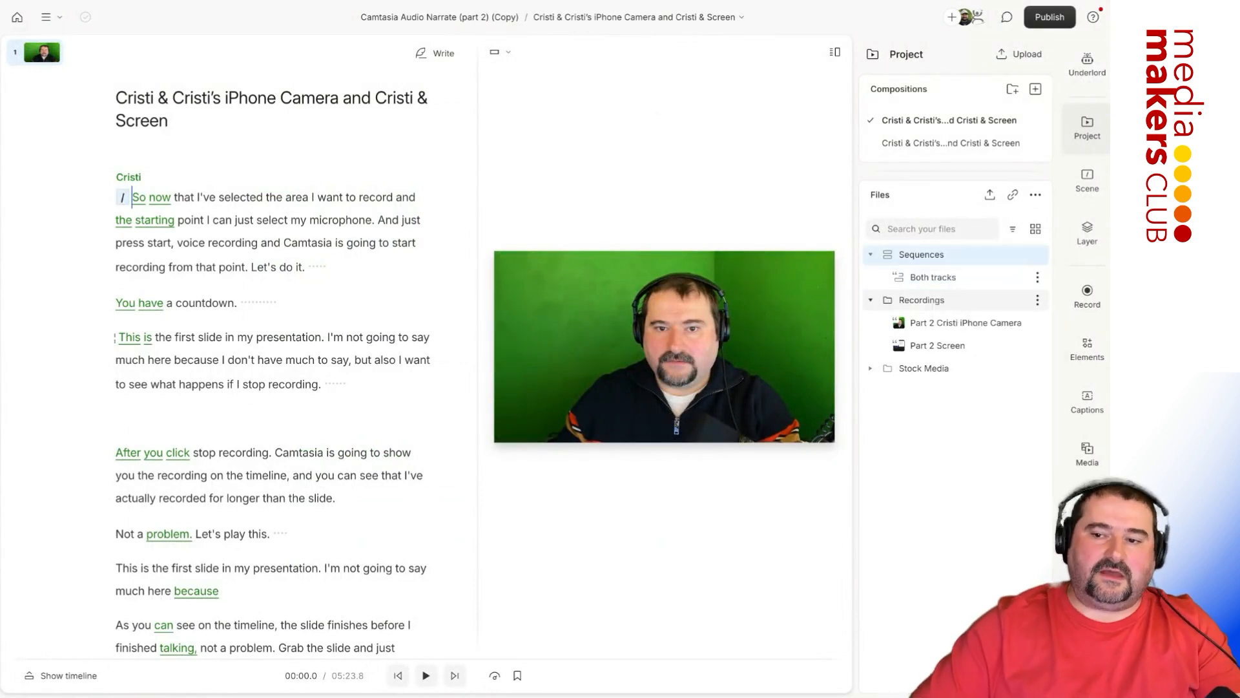
{"action": "left_click", "coordinate": [932, 277]}
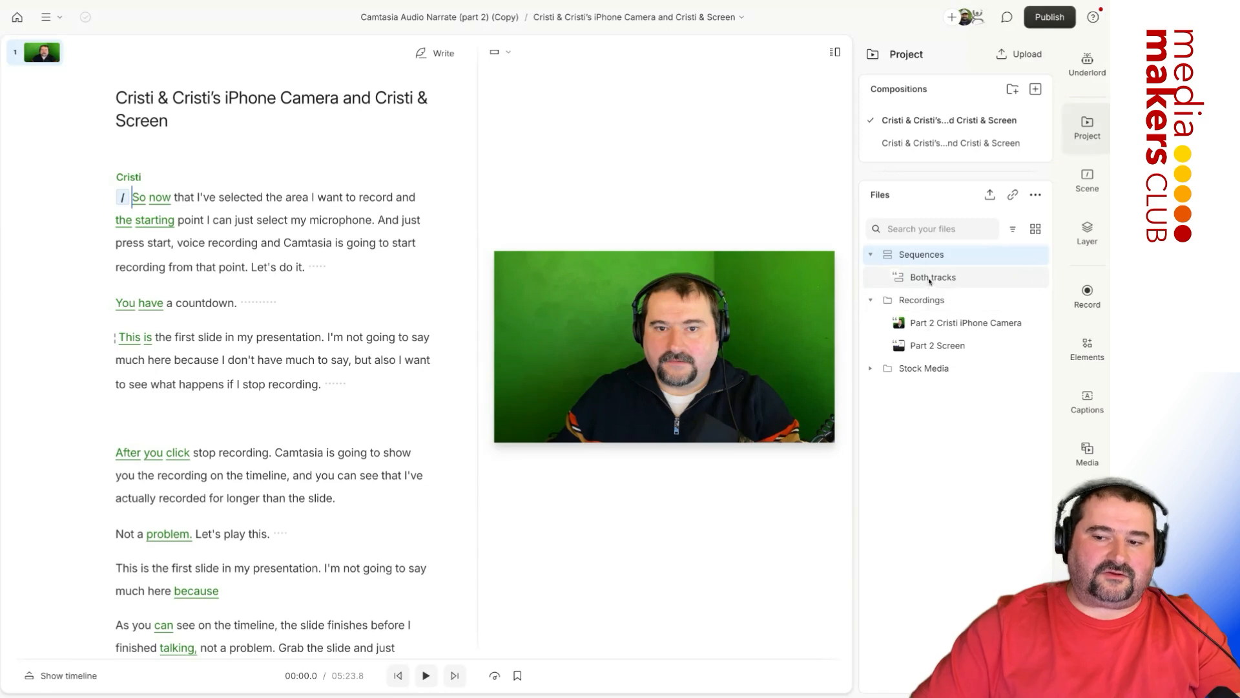
{"action": "right_click", "coordinate": [932, 277]}
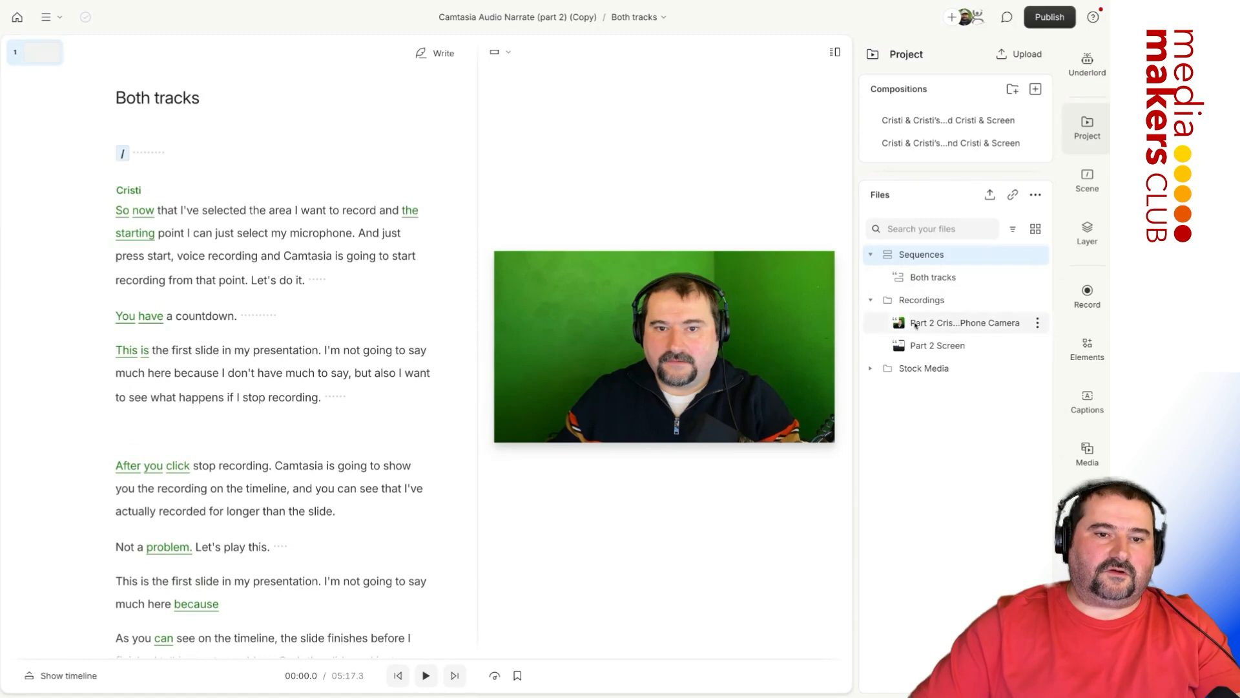
{"action": "left_click", "coordinate": [426, 674]}
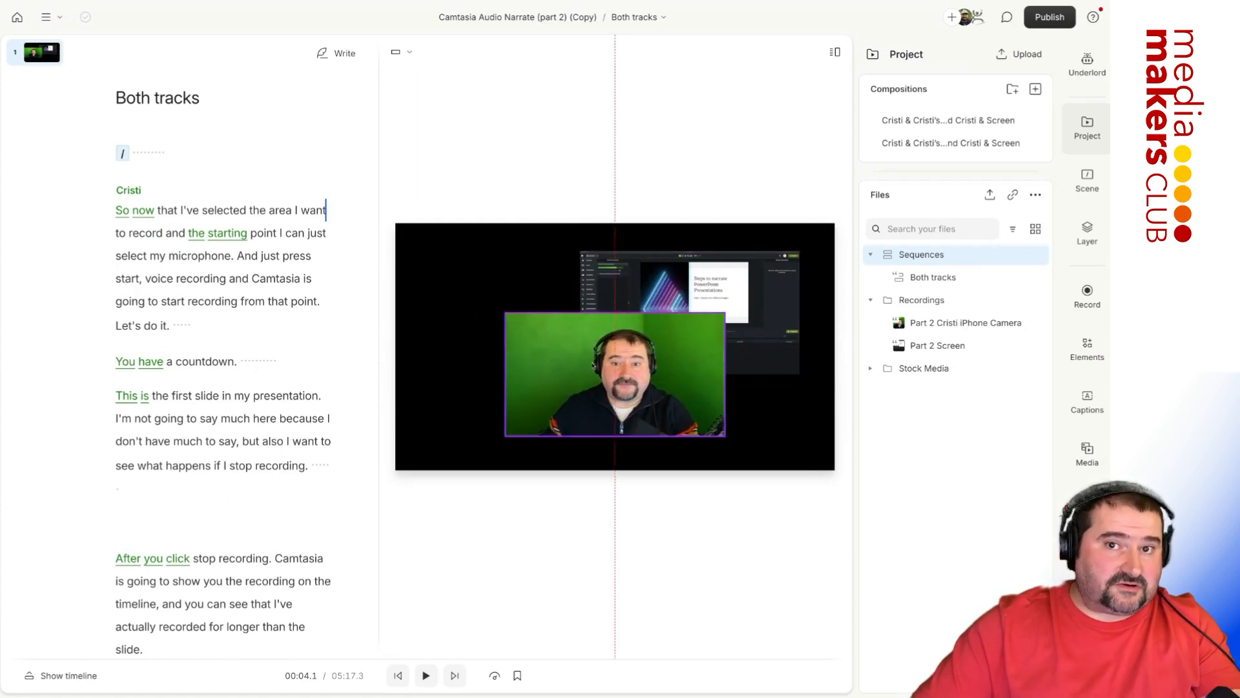
Apply a layout with the screen full-frame and the camera as a bottom-right circle.
{"action": "left_click", "coordinate": [614, 372]}
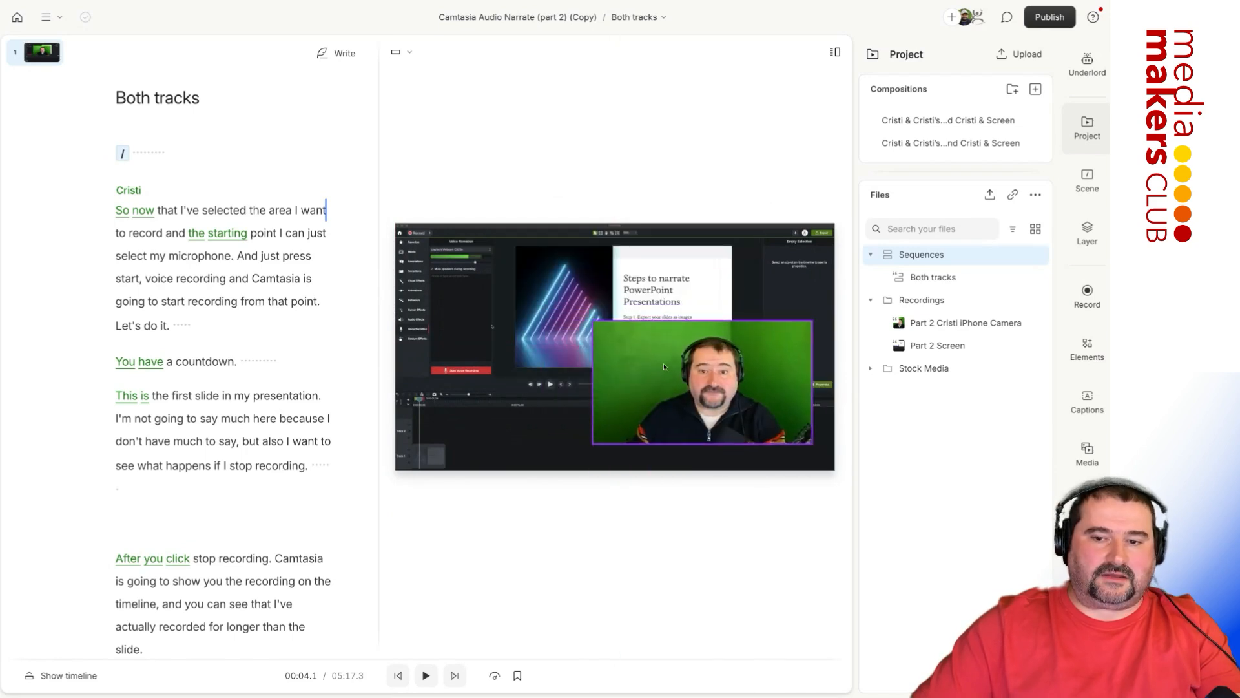
{"action": "left_click", "coordinate": [702, 384]}
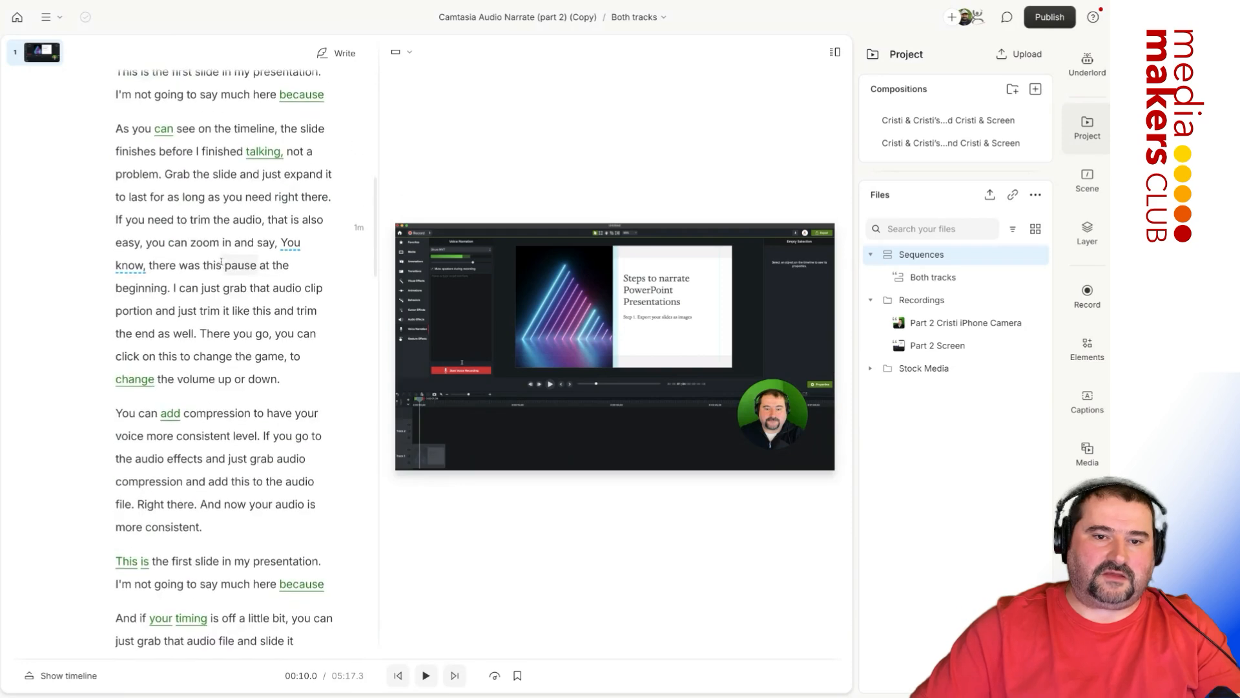
Strike out transcript passages, trimming the Both tracks composition to about 3:47.
{"action": "left_click_drag", "start_coordinate": [115, 128], "coordinate": [158, 173]}
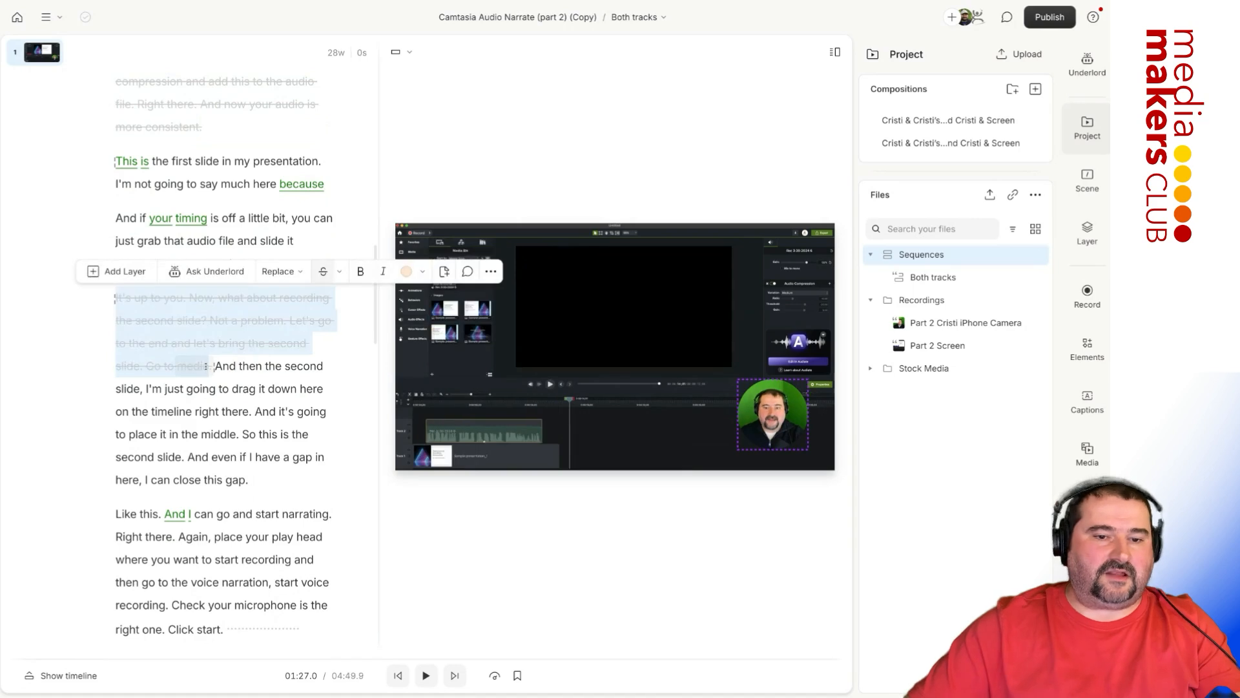
{"action": "scroll", "scroll_direction": "down", "scroll_amount": 3}
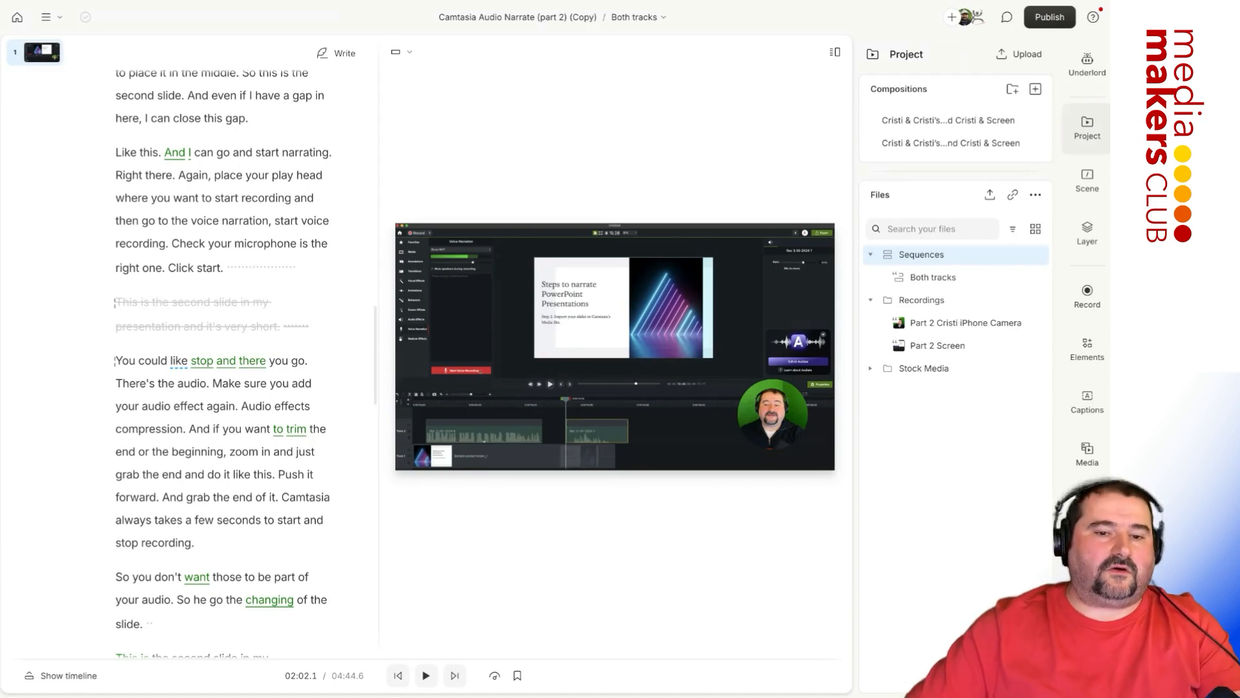
{"action": "scroll", "scroll_direction": "down", "scroll_amount": 3}
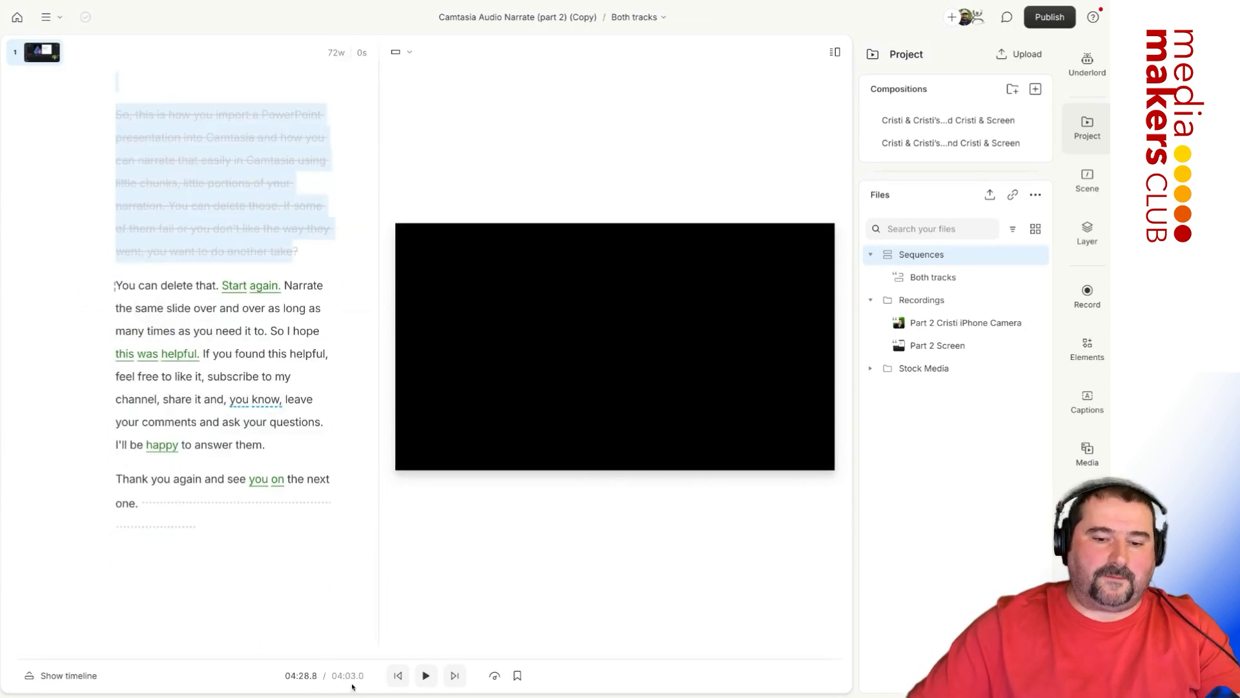
{"action": "left_click", "coordinate": [62, 675]}
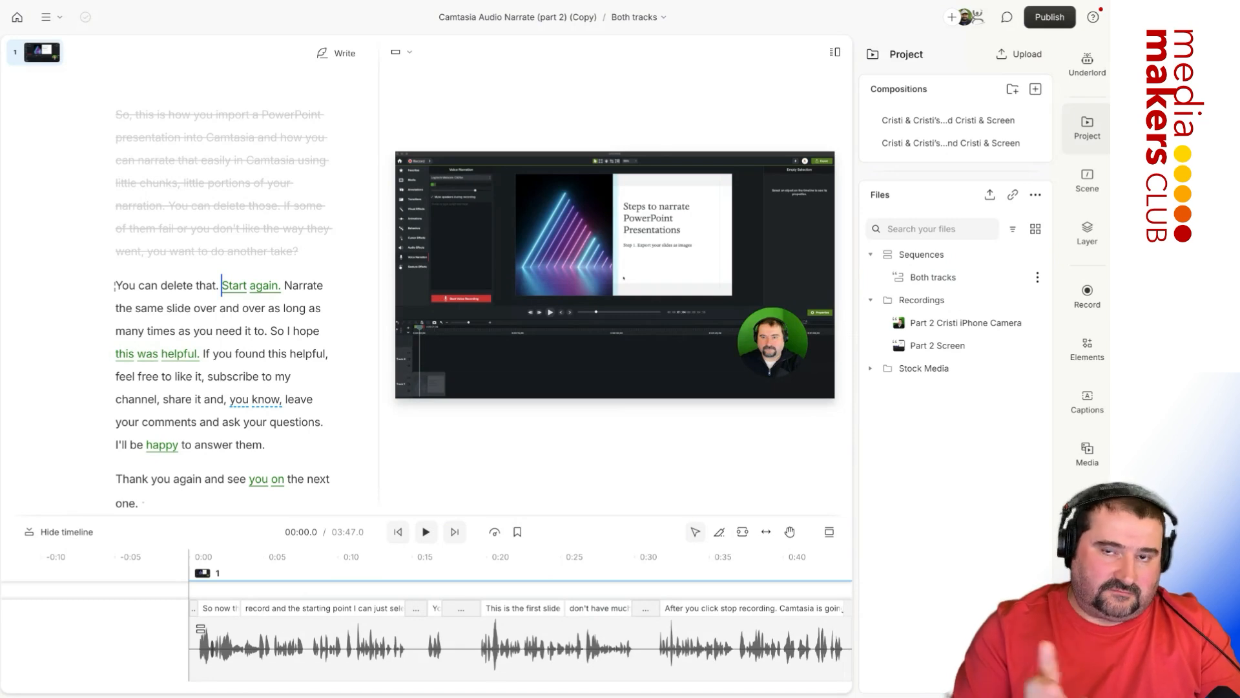
Reset the round camera overlay's crop so the camera fills the whole frame.
{"action": "left_click", "coordinate": [771, 344]}
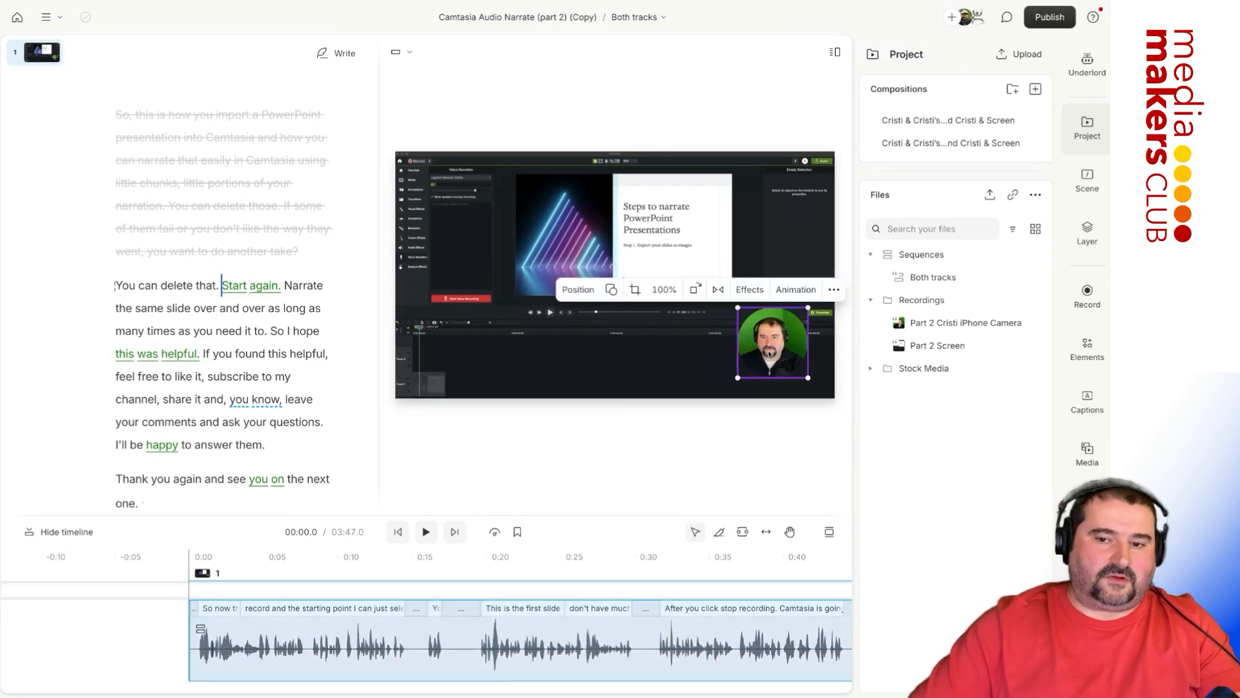
{"action": "double_click", "coordinate": [772, 344]}
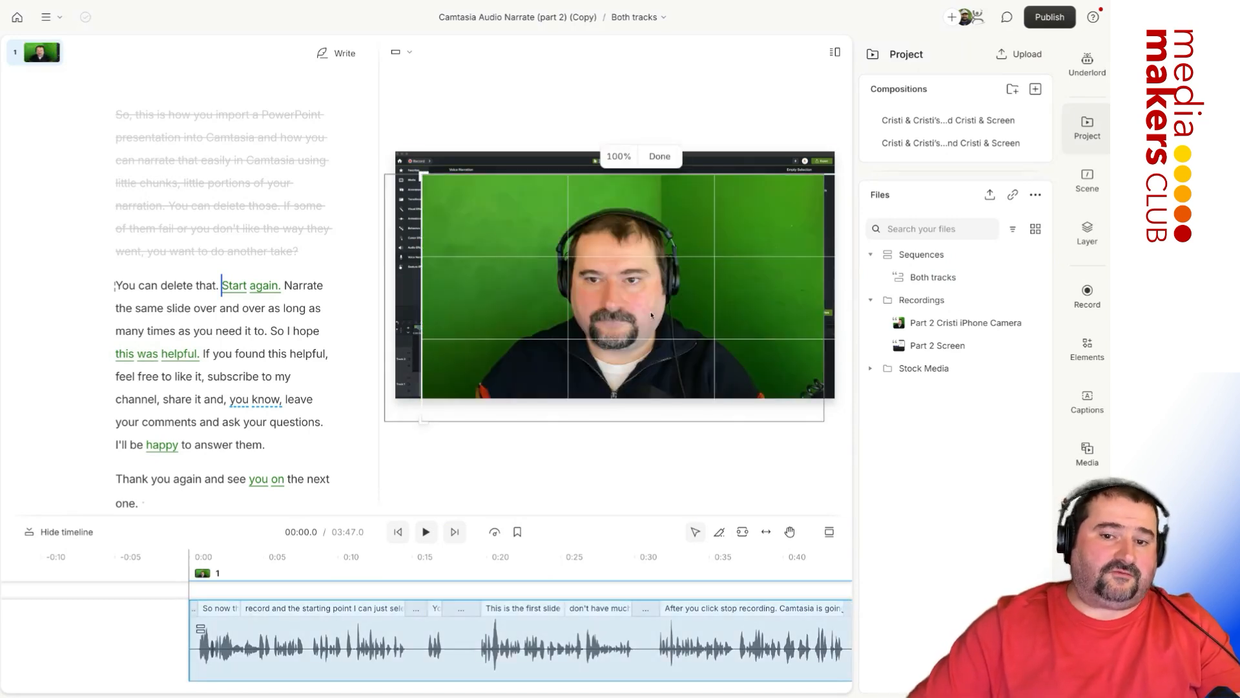
{"action": "left_click", "coordinate": [659, 155]}
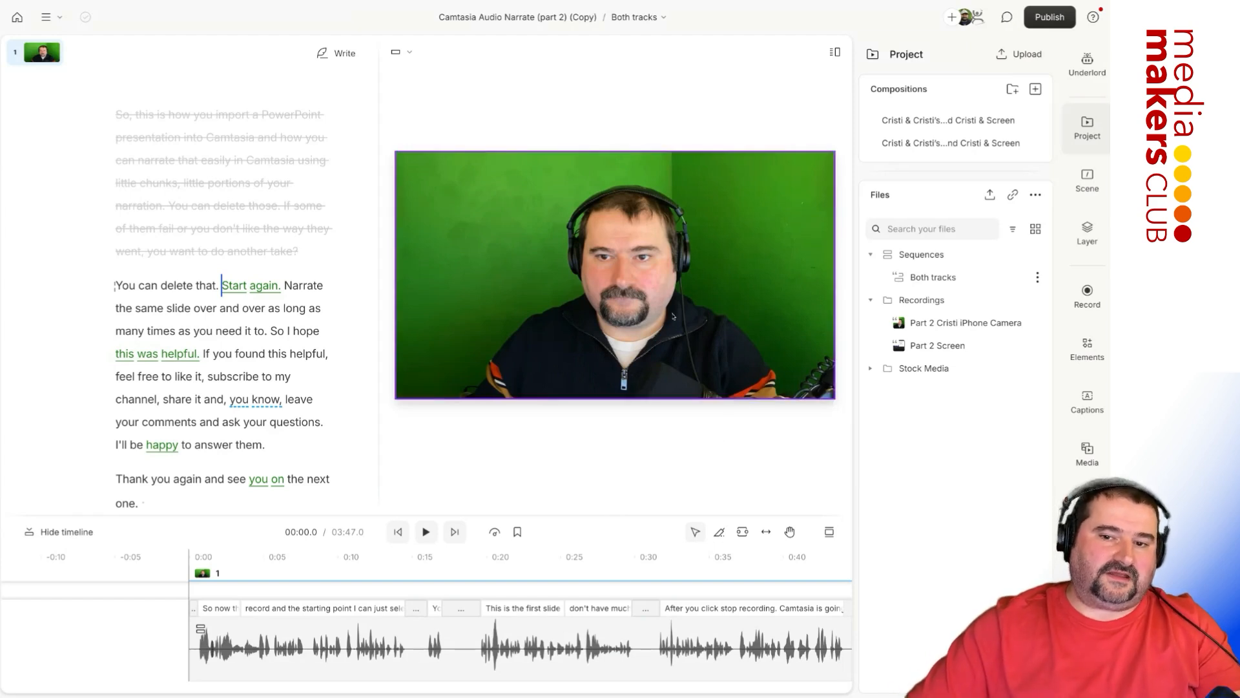
{"action": "left_click", "coordinate": [614, 275]}
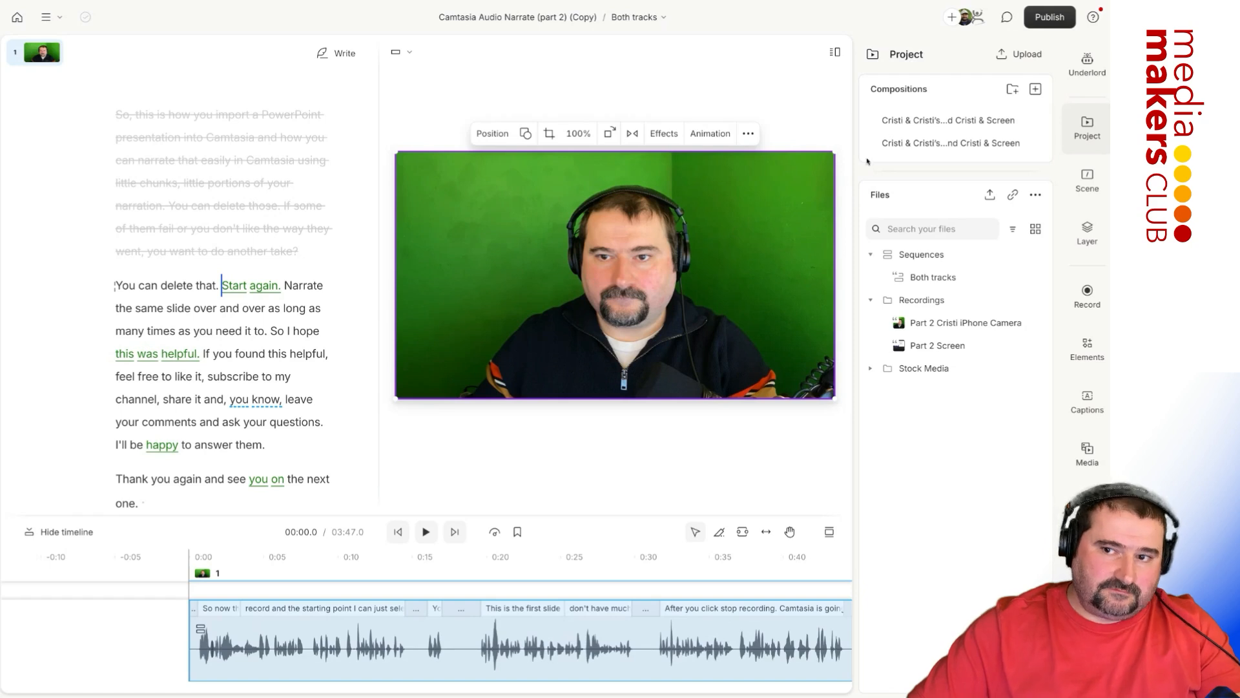
Export the full-frame camera video at Max resolution and High quality via Publish > Export.
{"action": "left_click", "coordinate": [1049, 17]}
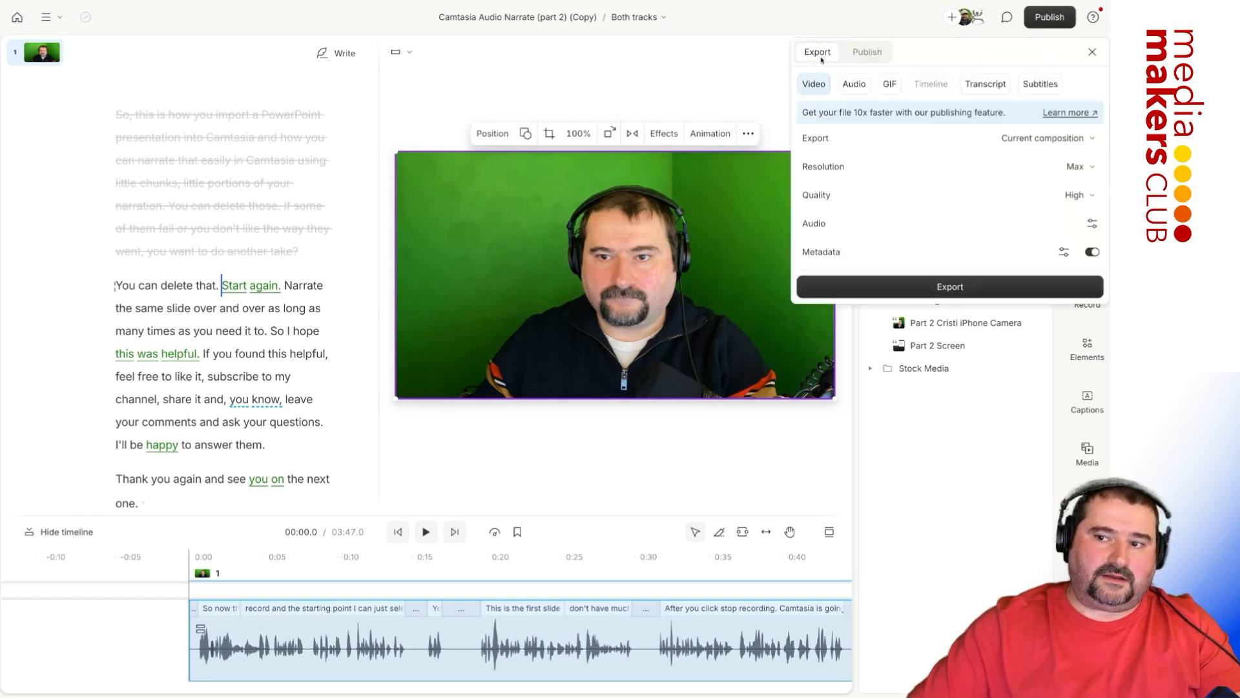
{"action": "left_click", "coordinate": [1076, 166]}
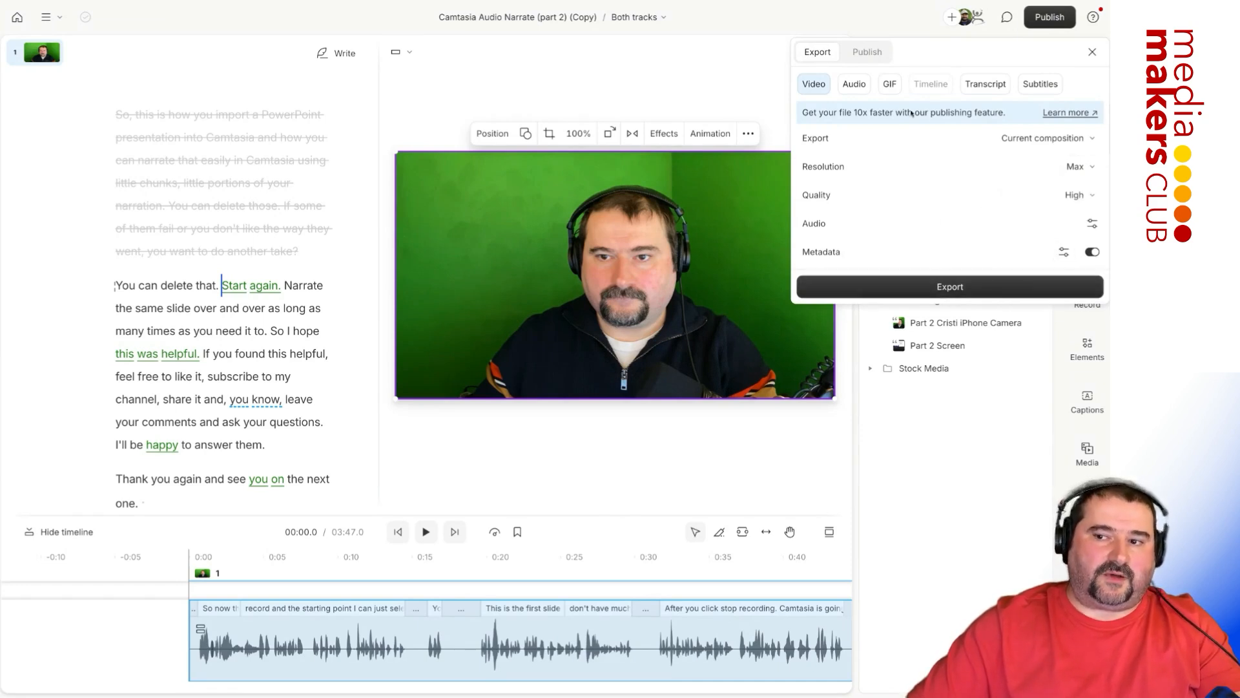
{"action": "left_click", "coordinate": [867, 51]}
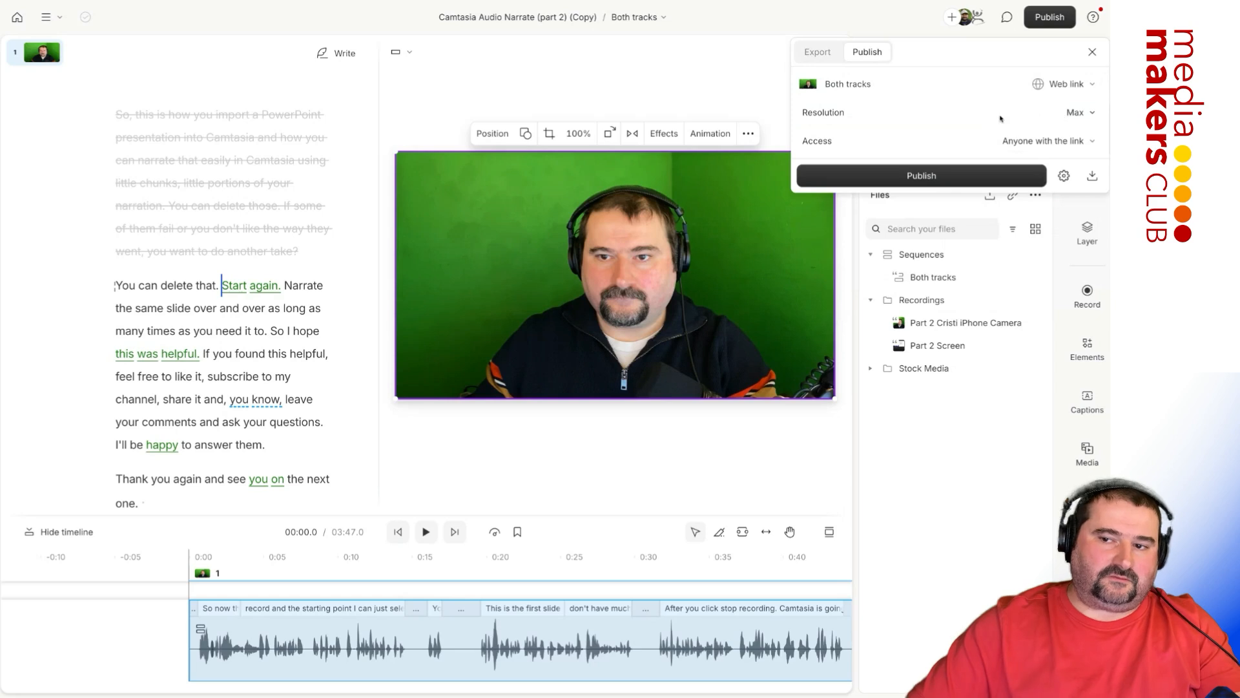
{"action": "left_click", "coordinate": [817, 51]}
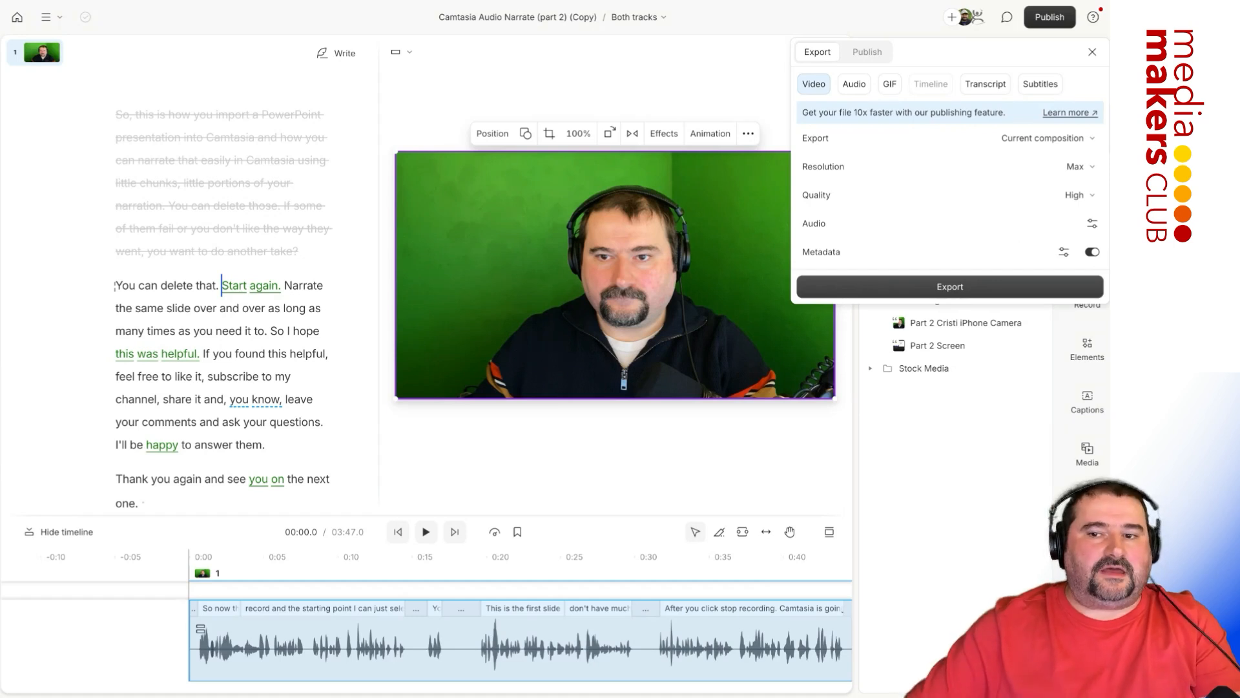
{"action": "left_click", "coordinate": [1092, 52]}
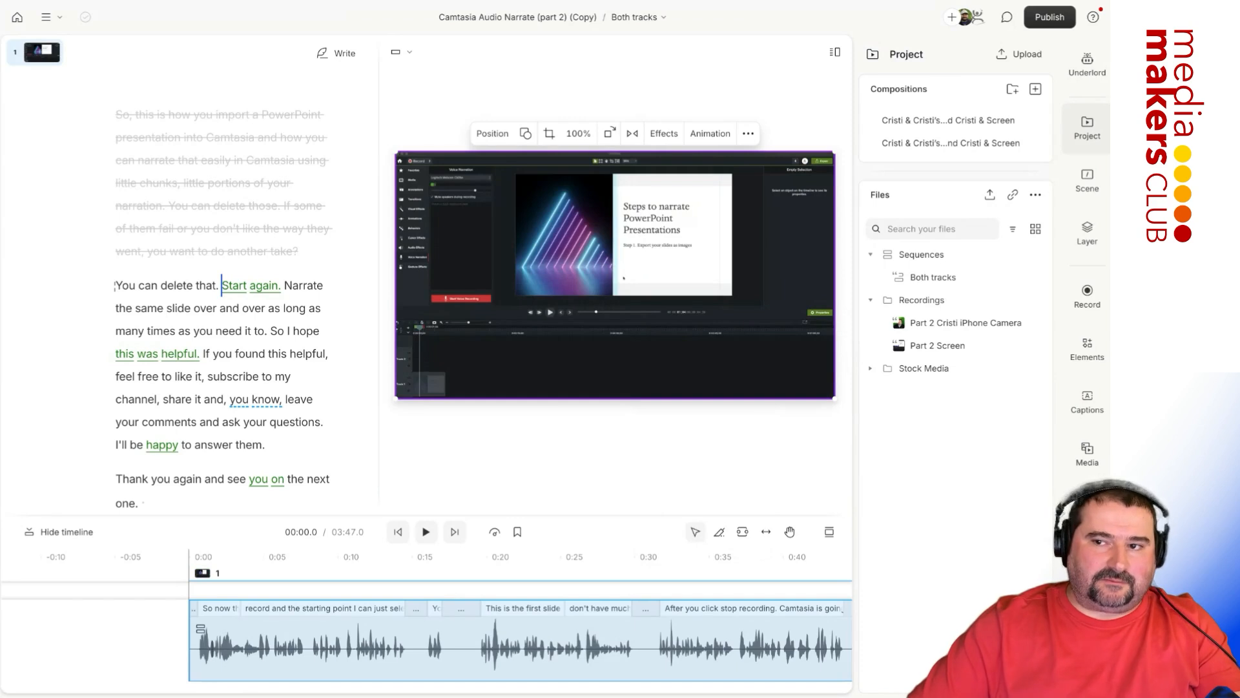
Export the full-frame screen recording as a separate video file via Publish > Export.
{"action": "left_click", "coordinate": [1049, 17]}
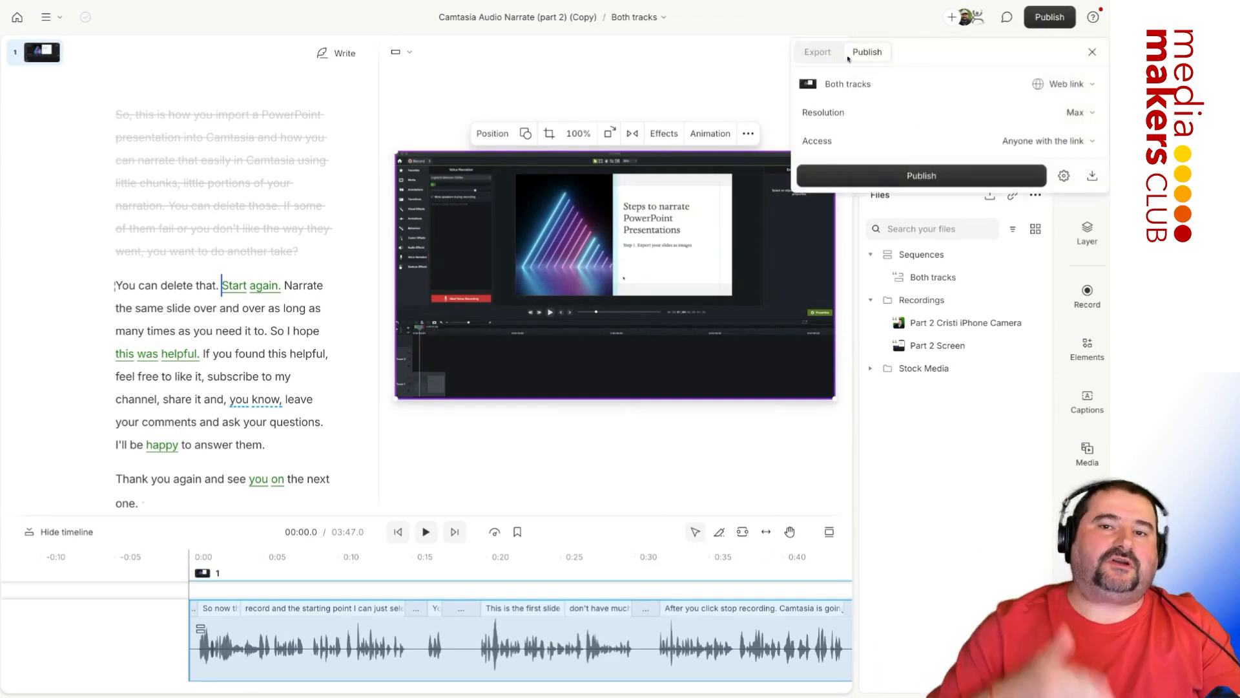
{"action": "left_click", "coordinate": [817, 52]}
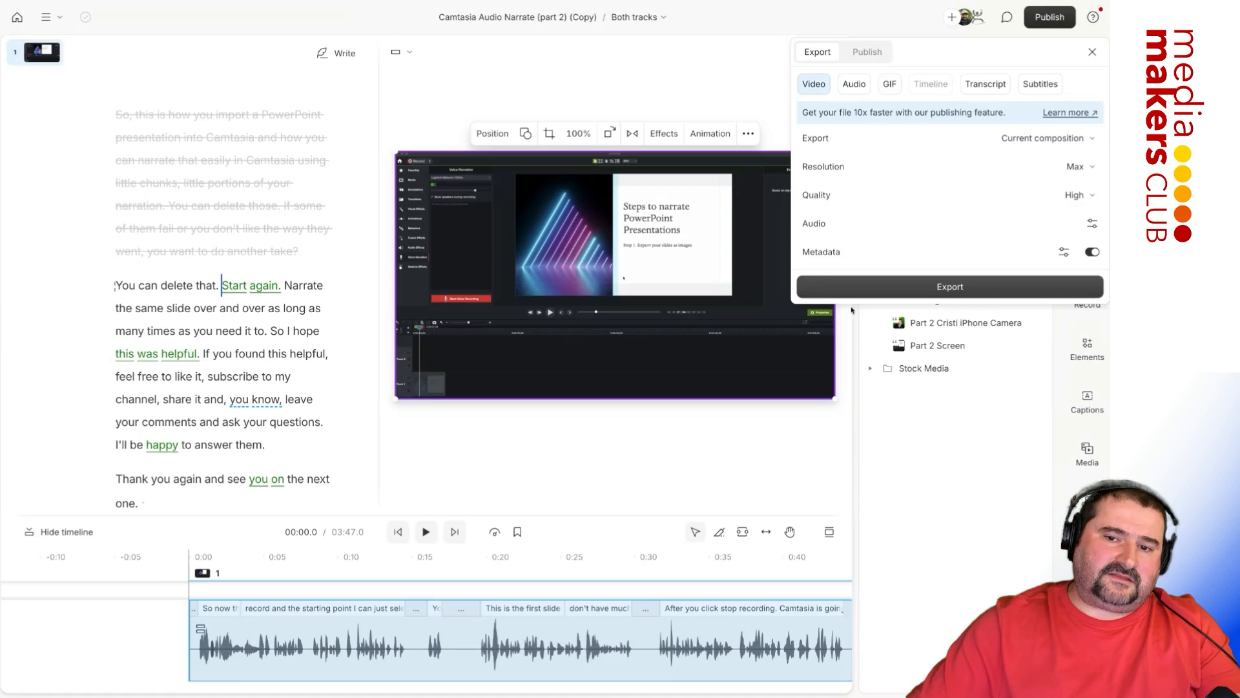
{"action": "left_click", "coordinate": [1092, 52]}
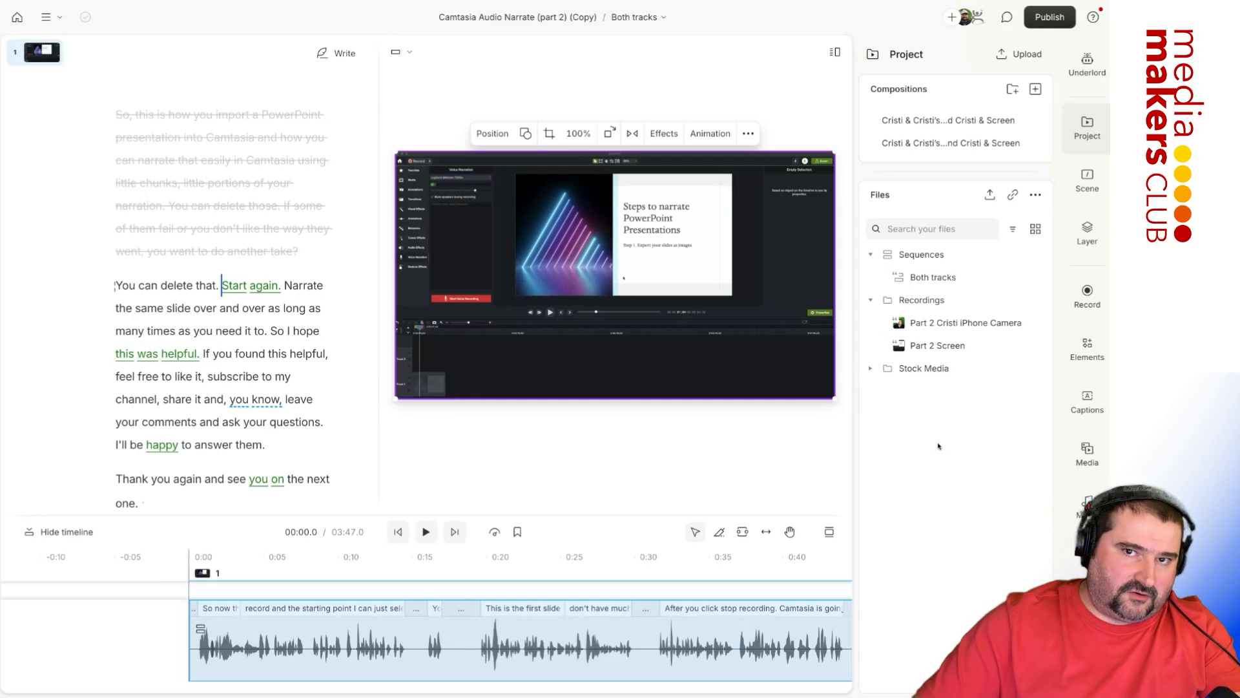
{"action": "mouse_move", "coordinate": [952, 453]}
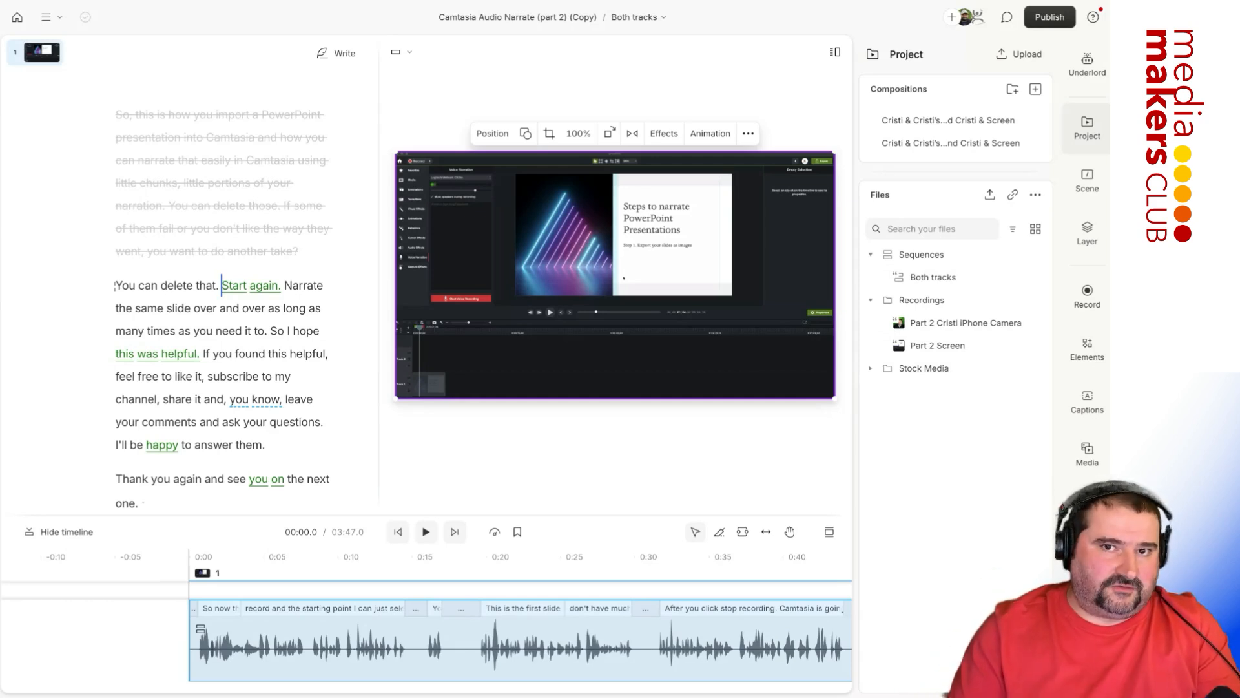
Review the lossless WAV audio export option for Both tracks, then reach its sequence editor.
{"action": "left_click", "coordinate": [933, 278]}
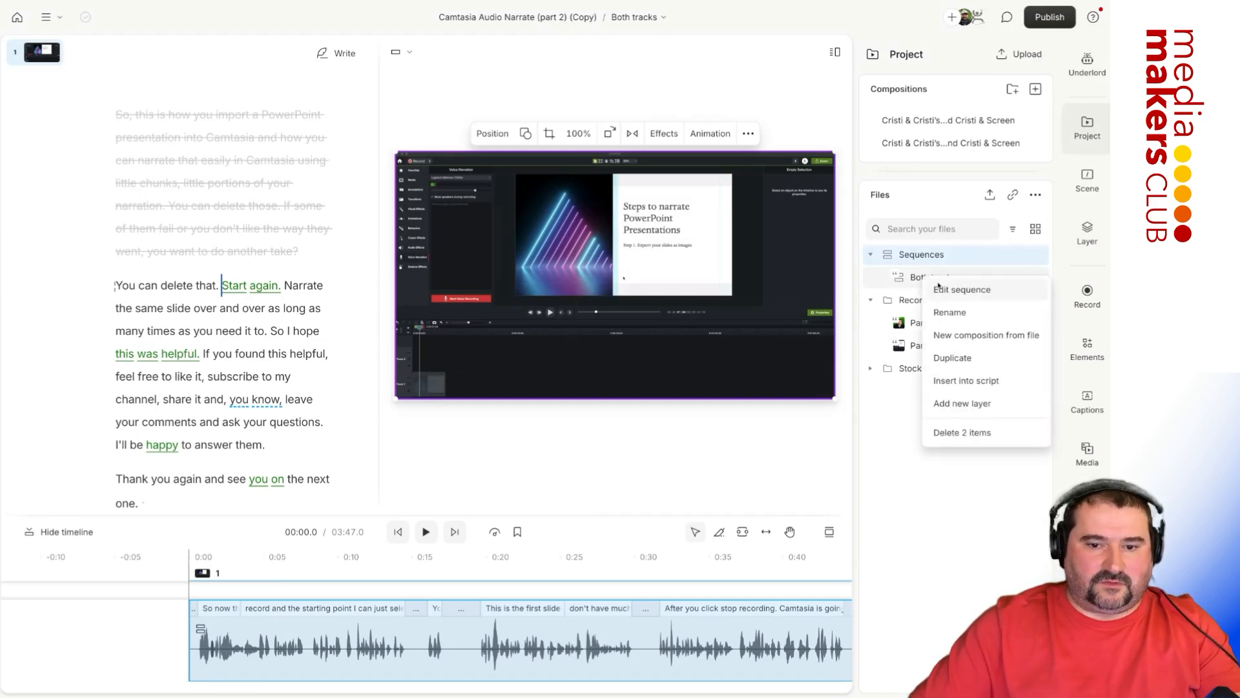
{"action": "left_click", "coordinate": [962, 289]}
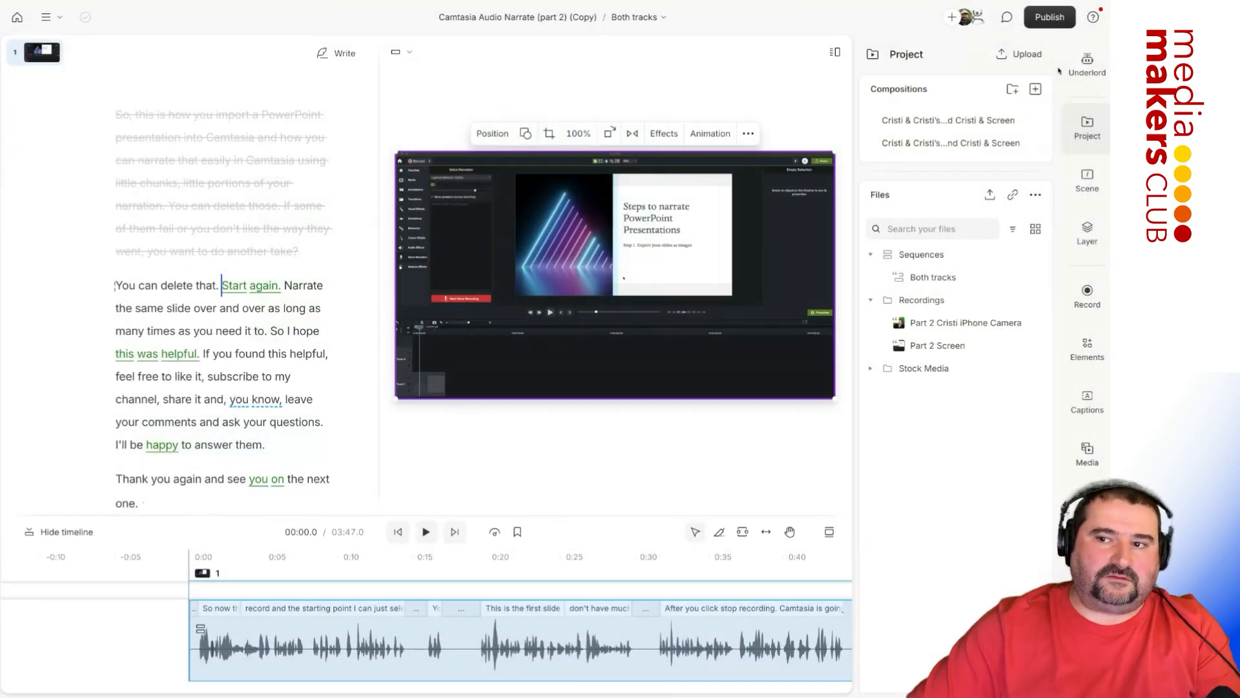
{"action": "left_click", "coordinate": [1049, 17]}
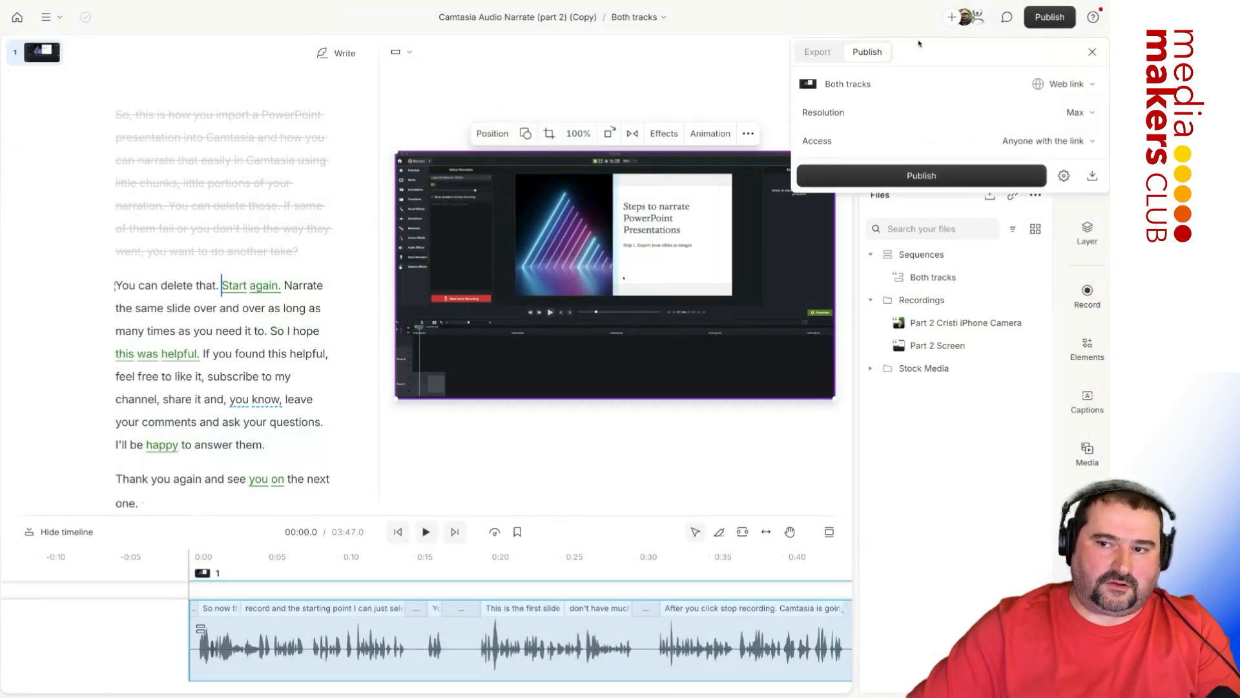
{"action": "left_click", "coordinate": [818, 52]}
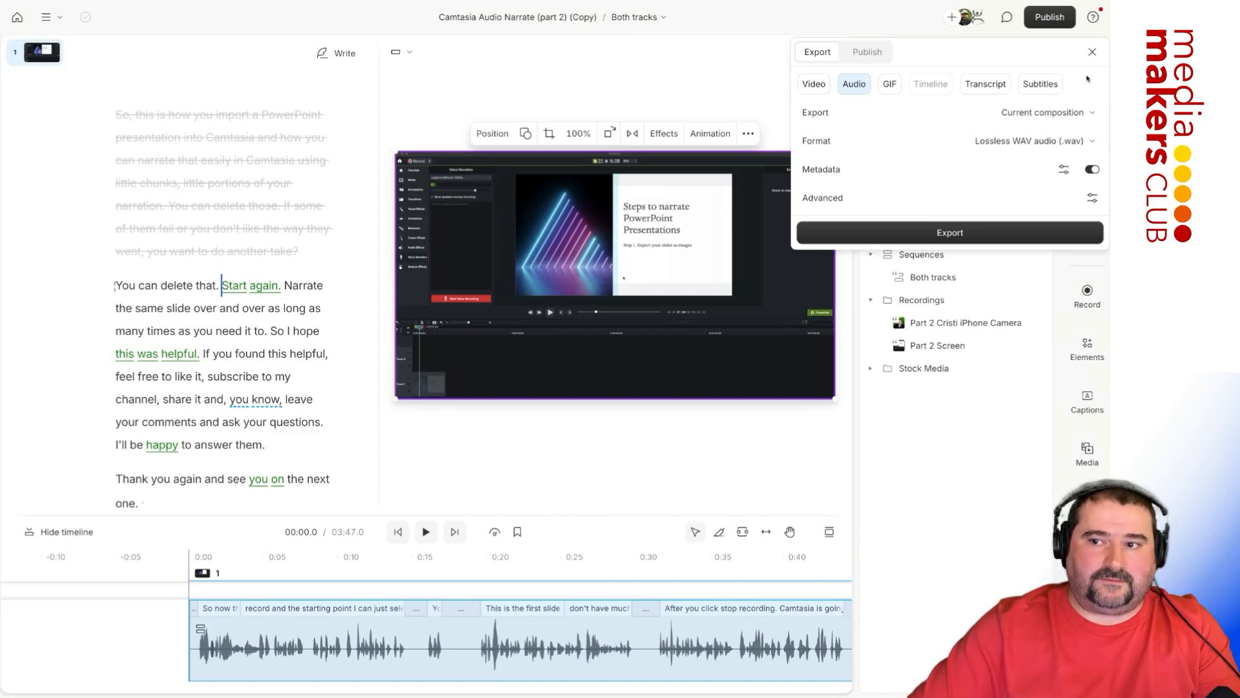
{"action": "left_click", "coordinate": [1093, 52]}
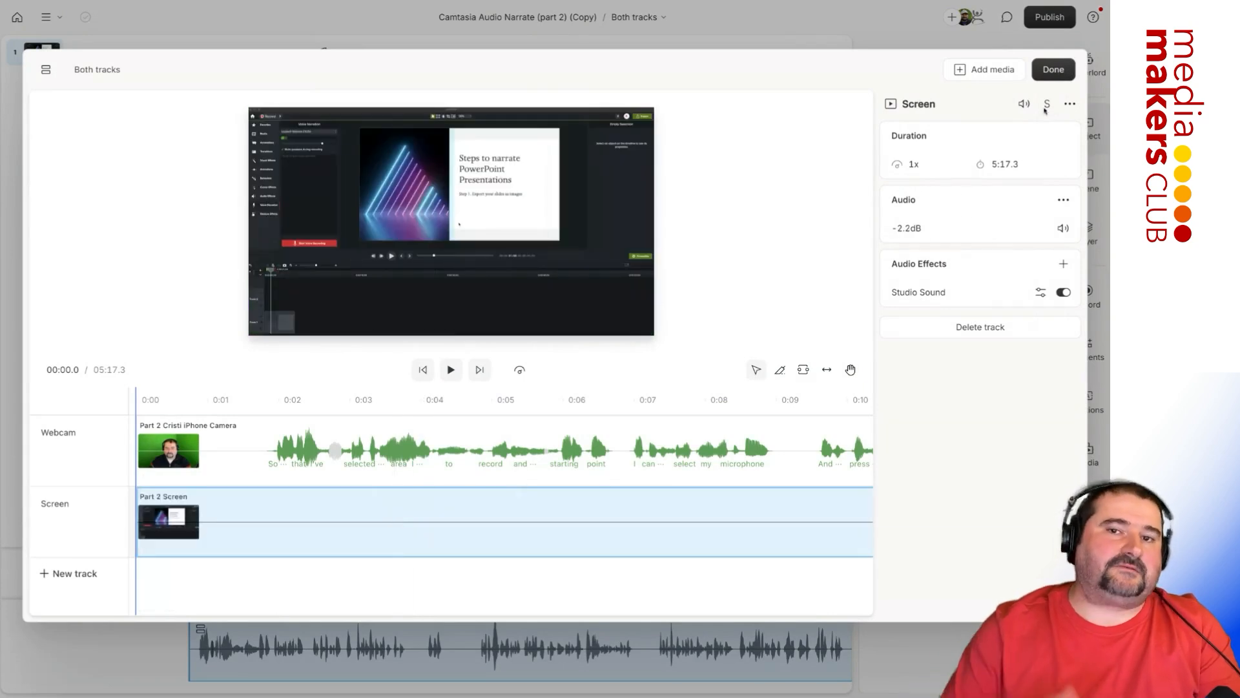
Solo the Screen track's audio and bring up options for the iPhone Camera recording.
{"action": "left_click", "coordinate": [1053, 69]}
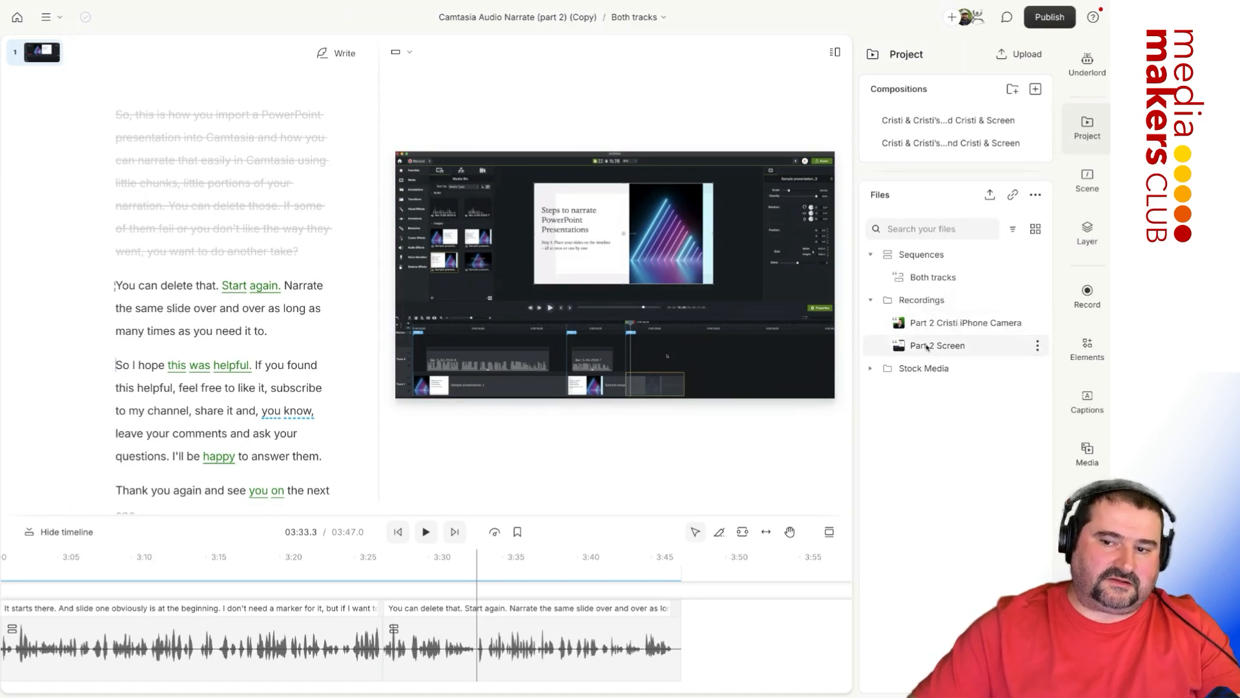
{"action": "right_click", "coordinate": [937, 345]}
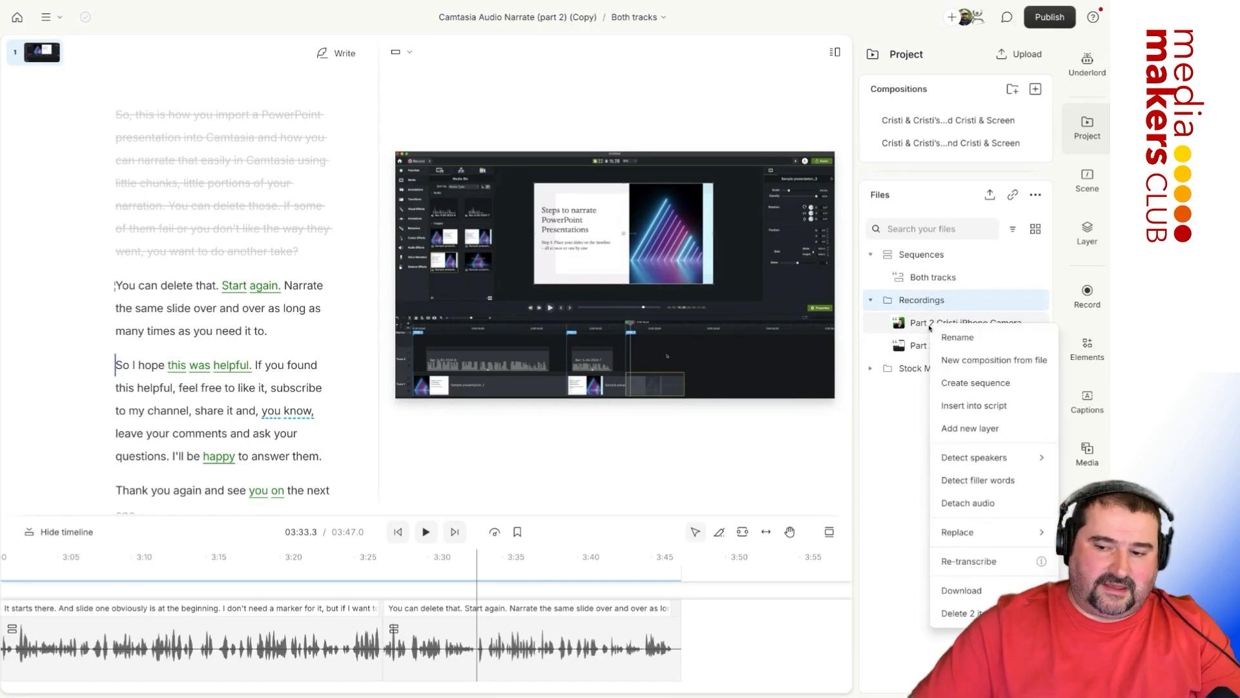